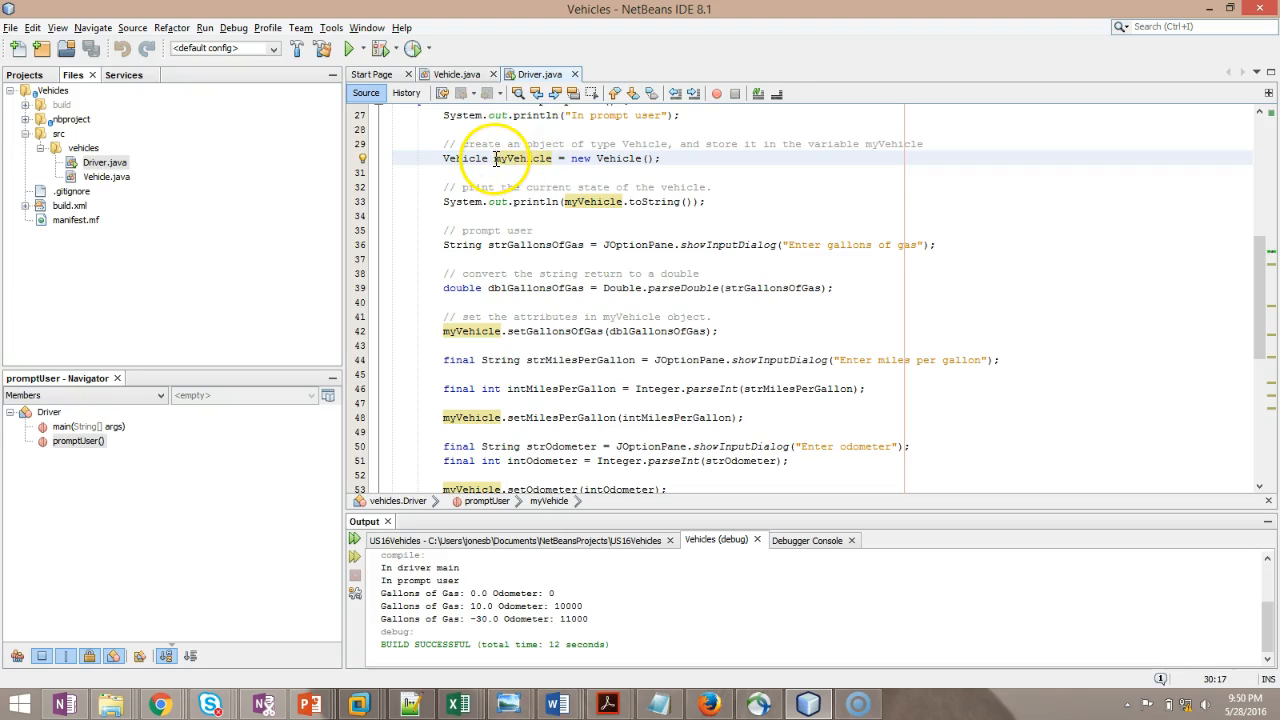
Step: Review the myVehicle declaration and the Vehicle class source before adding a second object
{"action": "double_click", "coordinate": [516, 158]}
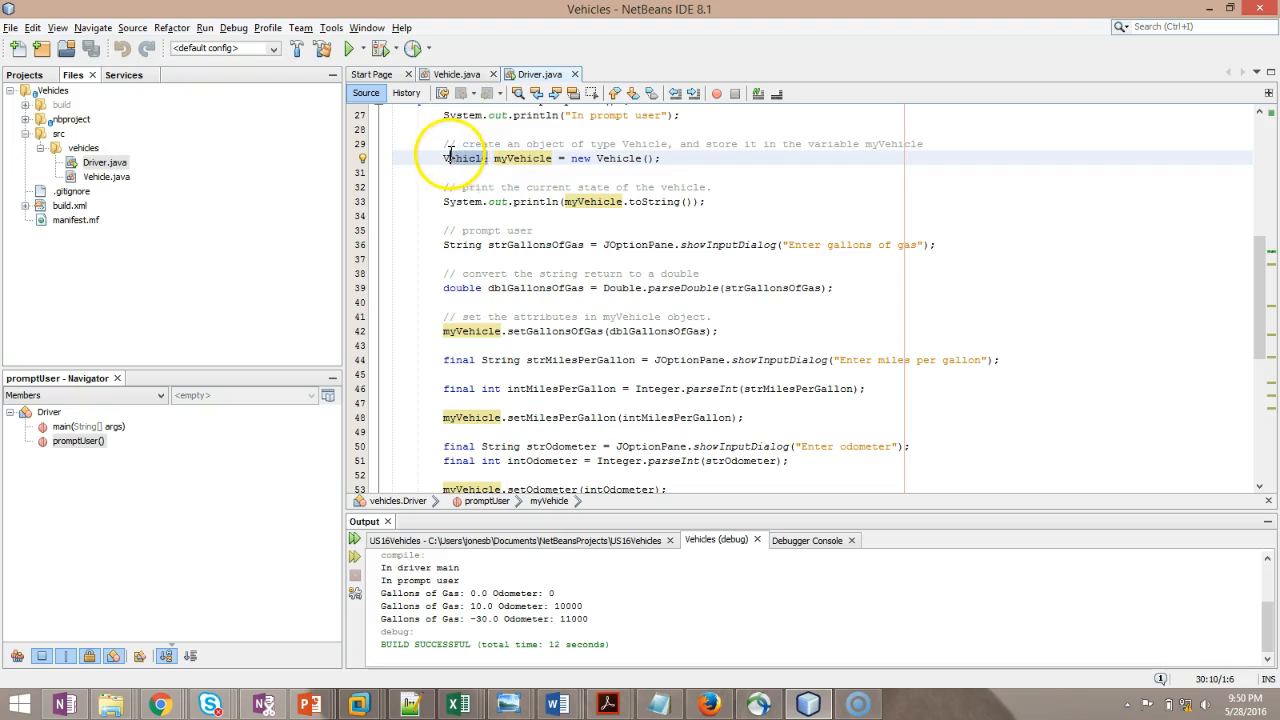
{"action": "double_click", "coordinate": [464, 158]}
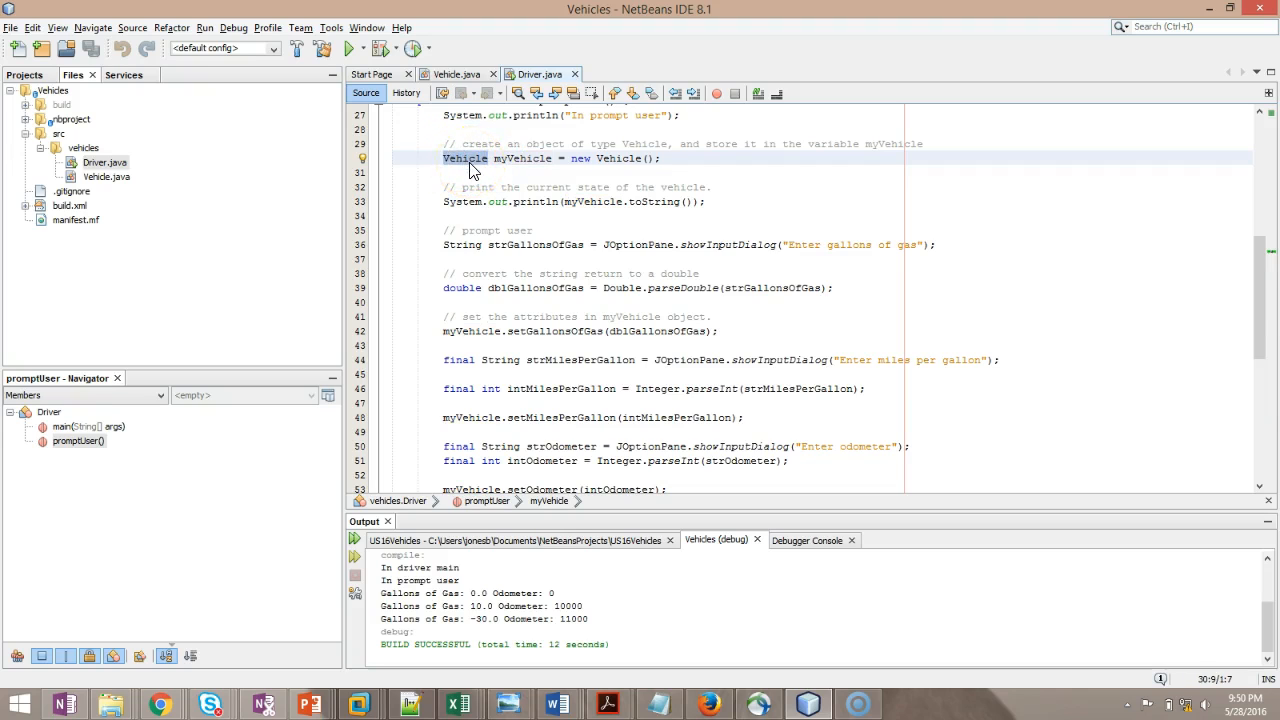
{"action": "left_click", "coordinate": [454, 74]}
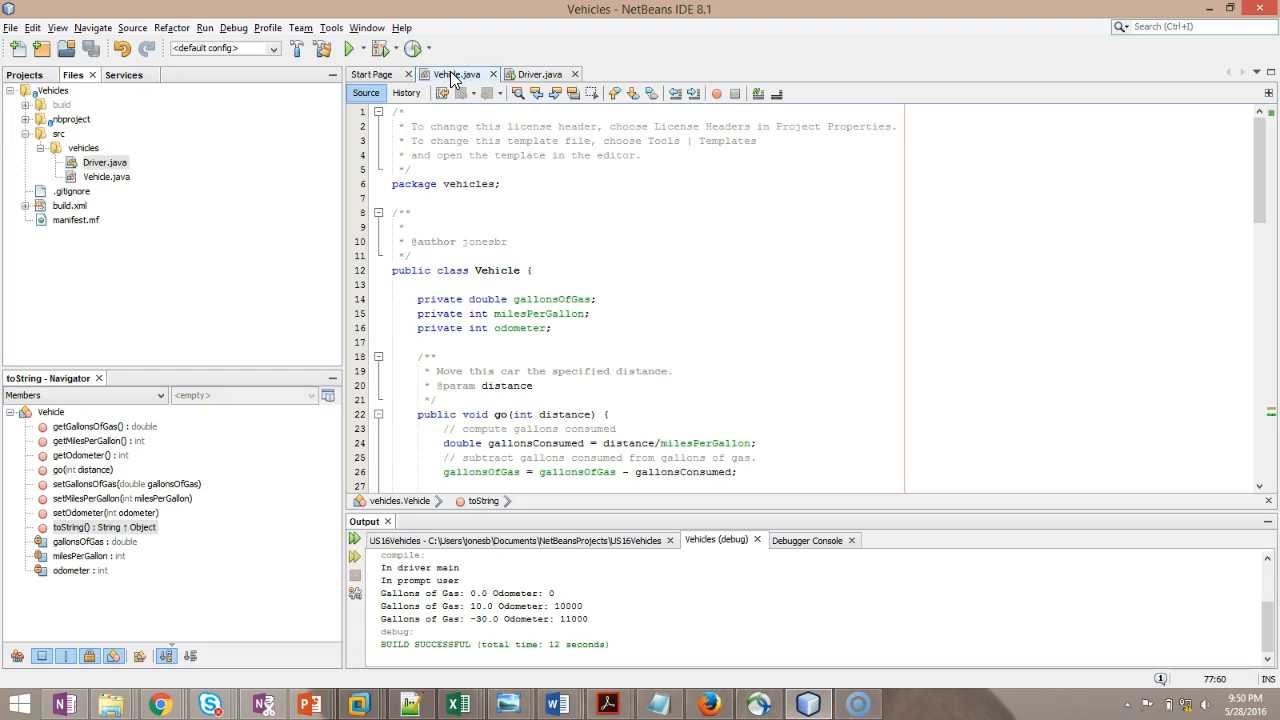
{"action": "left_click", "coordinate": [540, 74]}
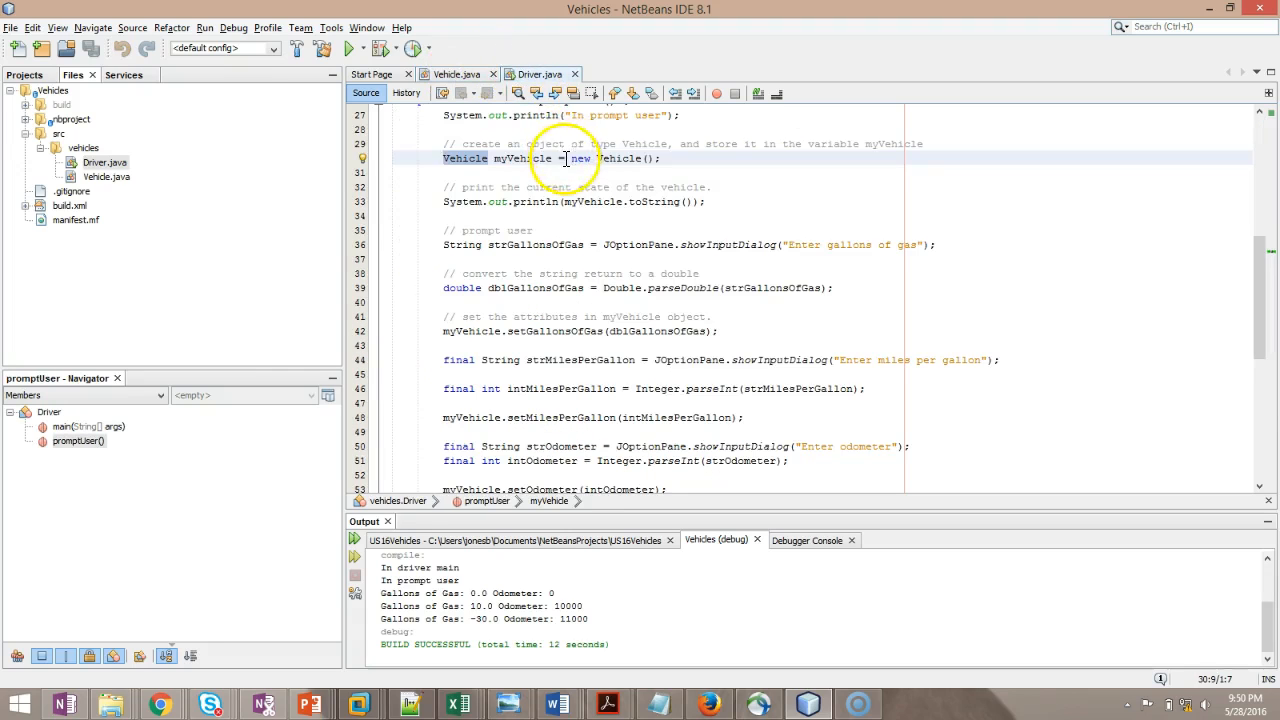
{"action": "left_click", "coordinate": [668, 158]}
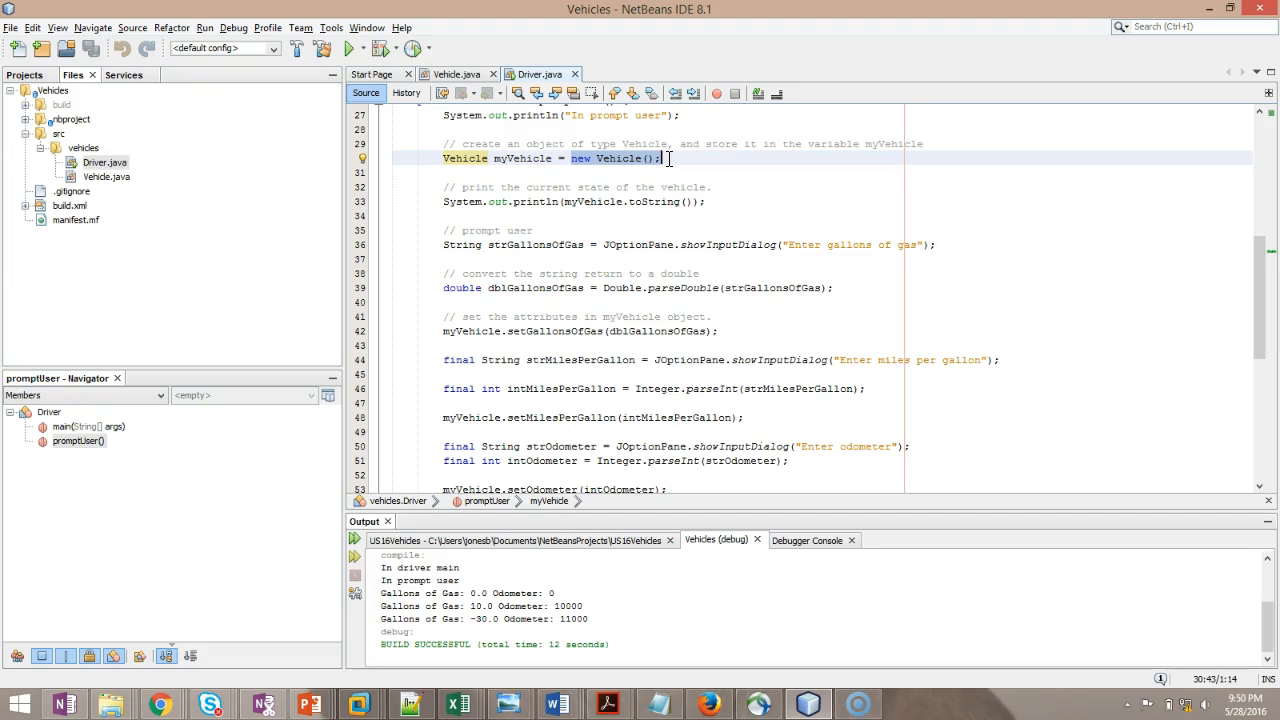
{"action": "left_click", "coordinate": [456, 72]}
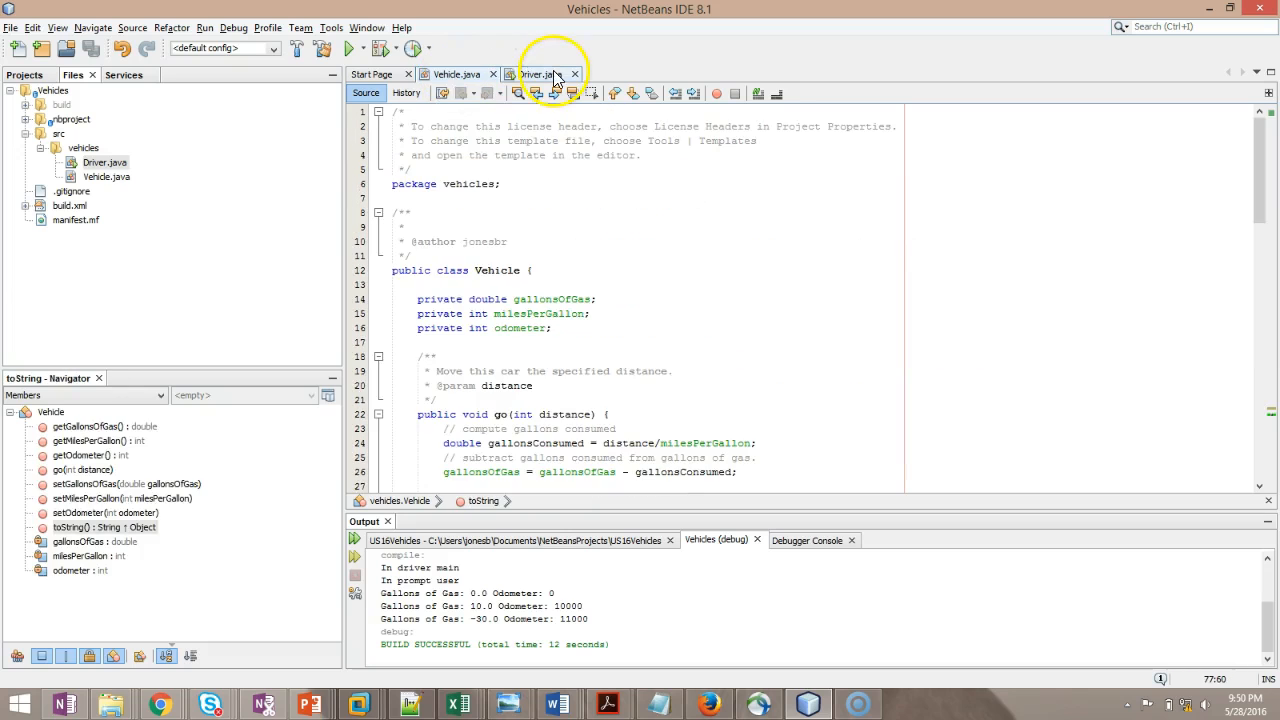
{"action": "left_click", "coordinate": [548, 74]}
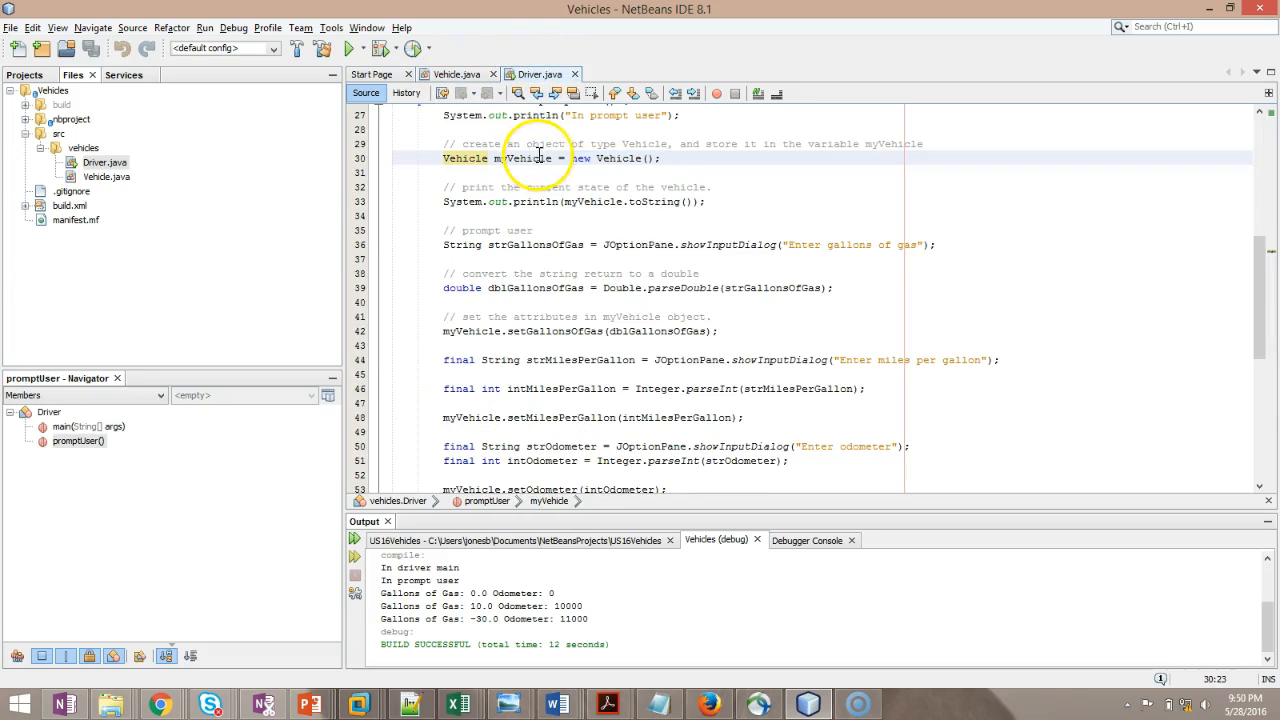
{"action": "double_click", "coordinate": [520, 158]}
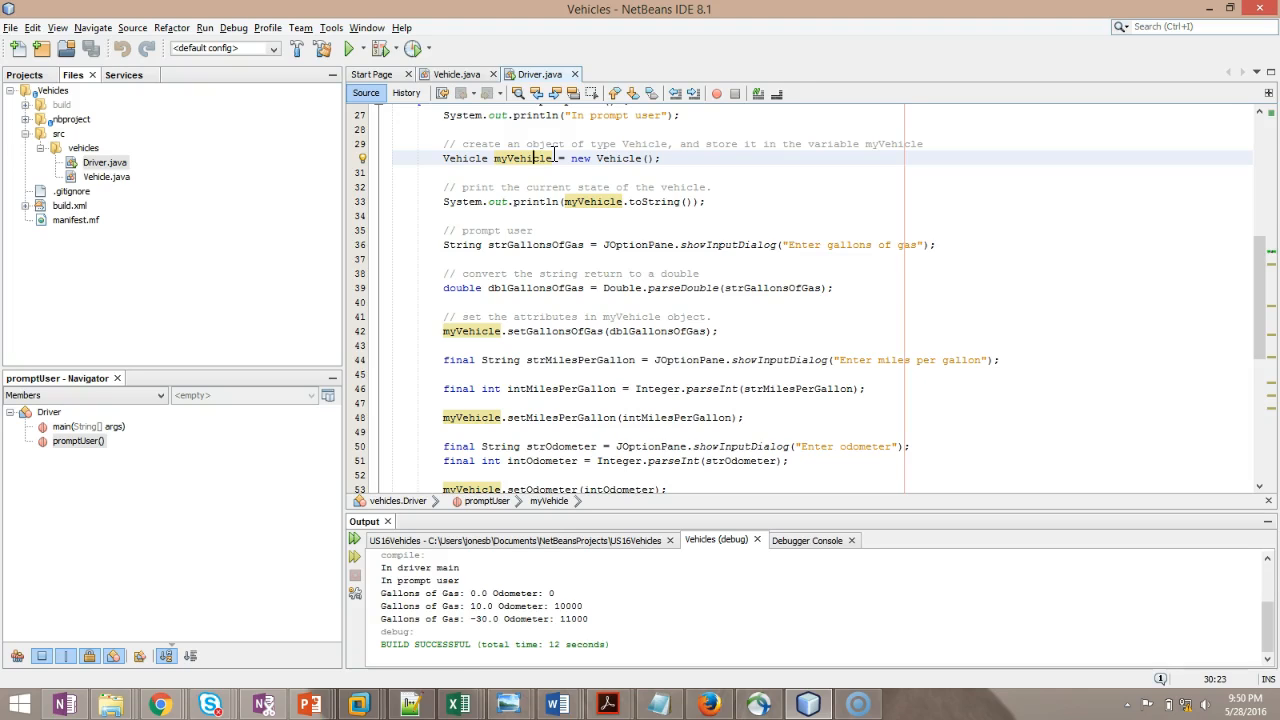
{"action": "mouse_move", "coordinate": [724, 152]}
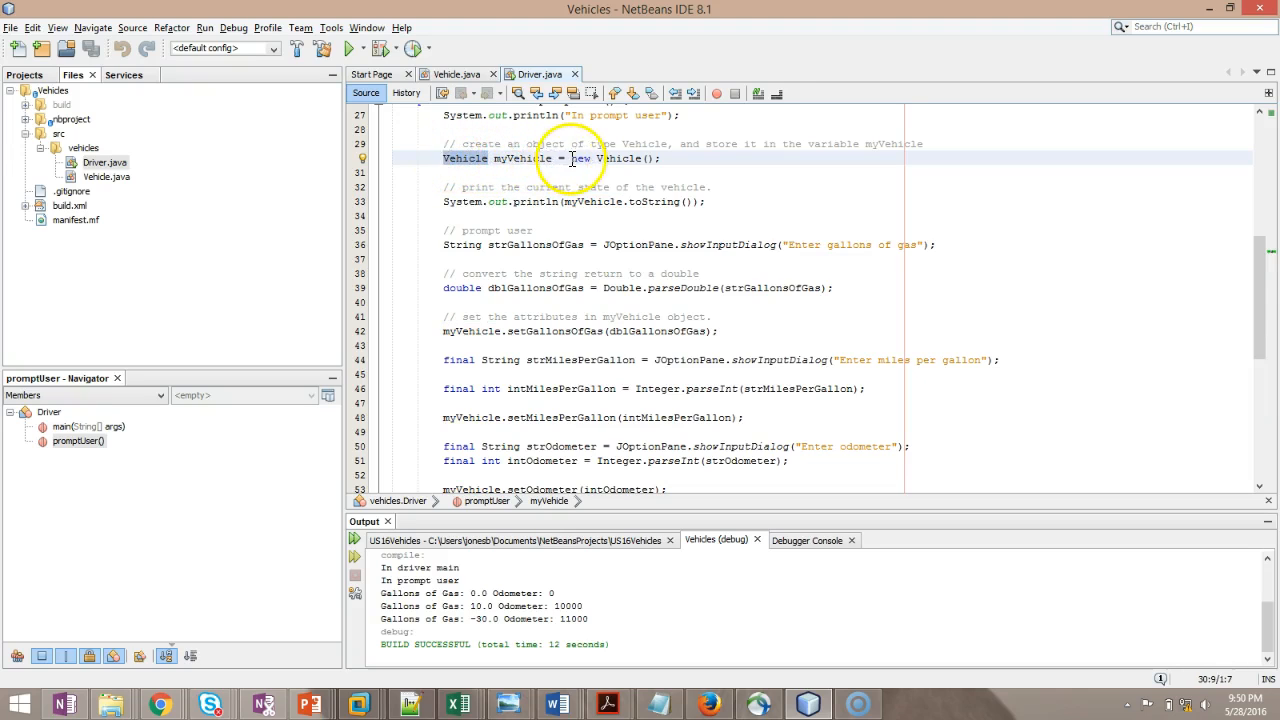
{"action": "double_click", "coordinate": [516, 158]}
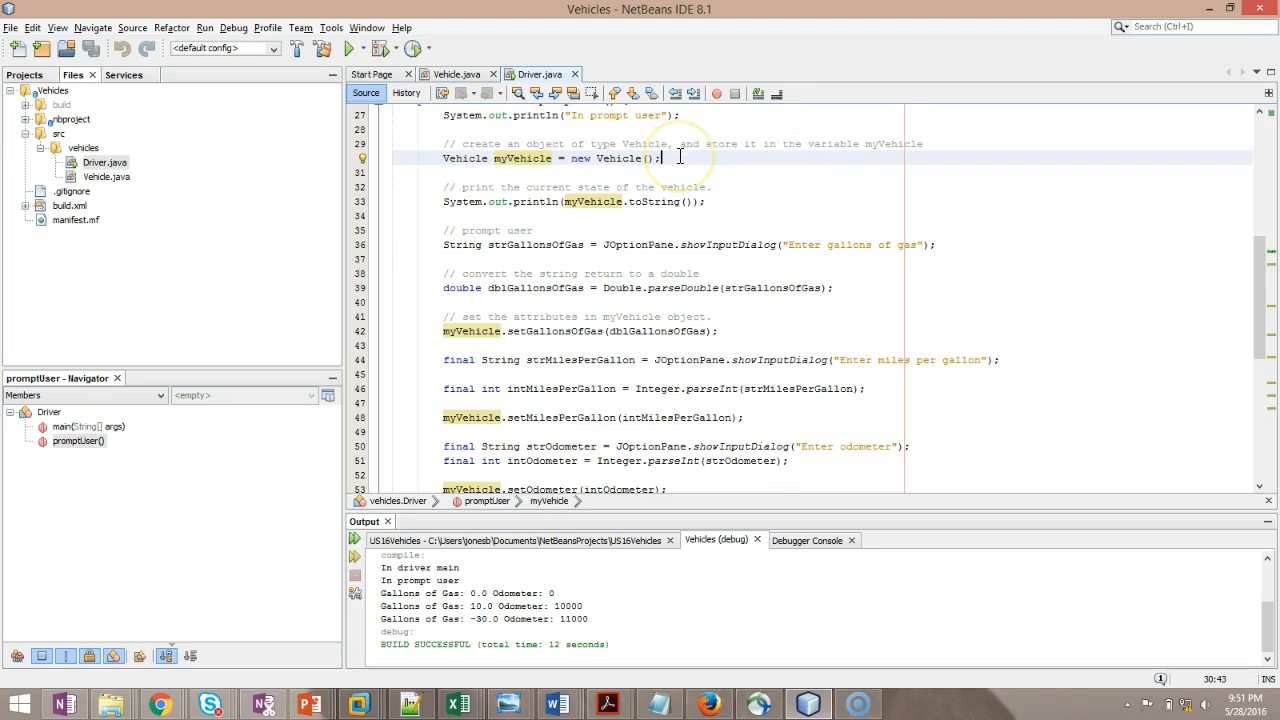
Step: Declare Vehicle yourVehicle = new Vehicle(); below the myVehicle declaration
{"action": "type", "text": "Vehic"}
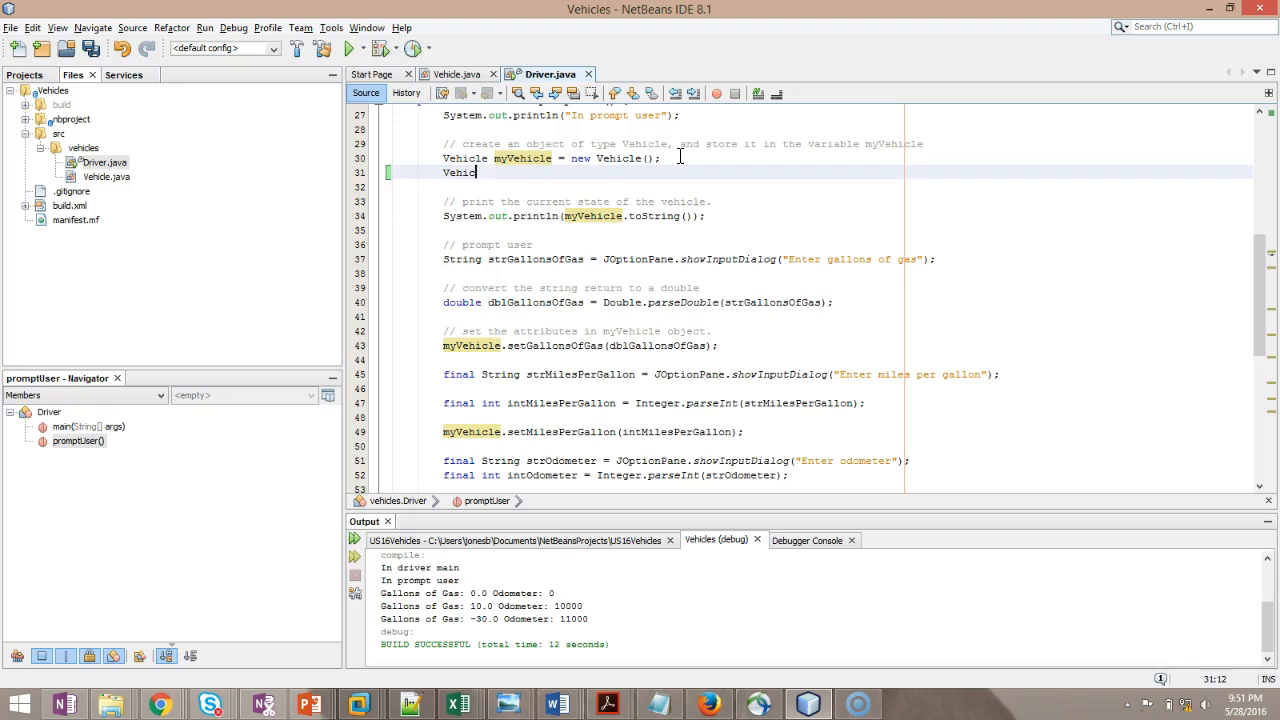
{"action": "type", "text": "yoruVeh"}
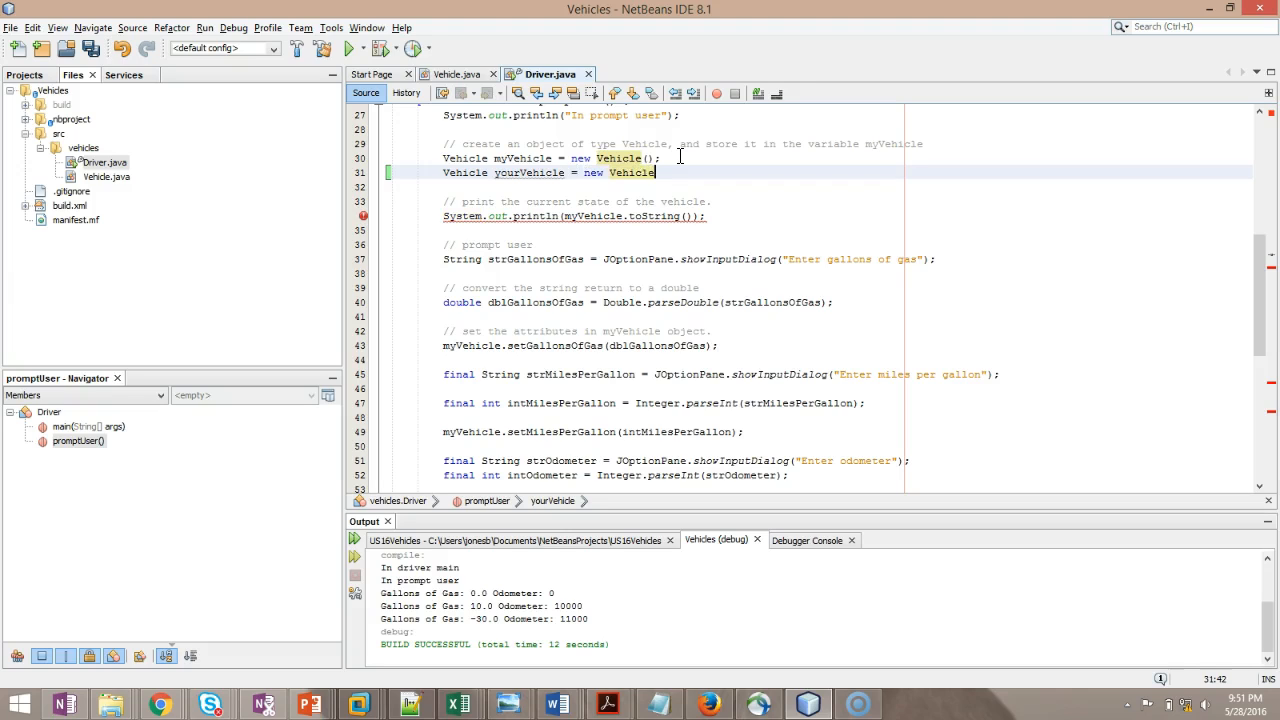
{"action": "type", "text": "();"}
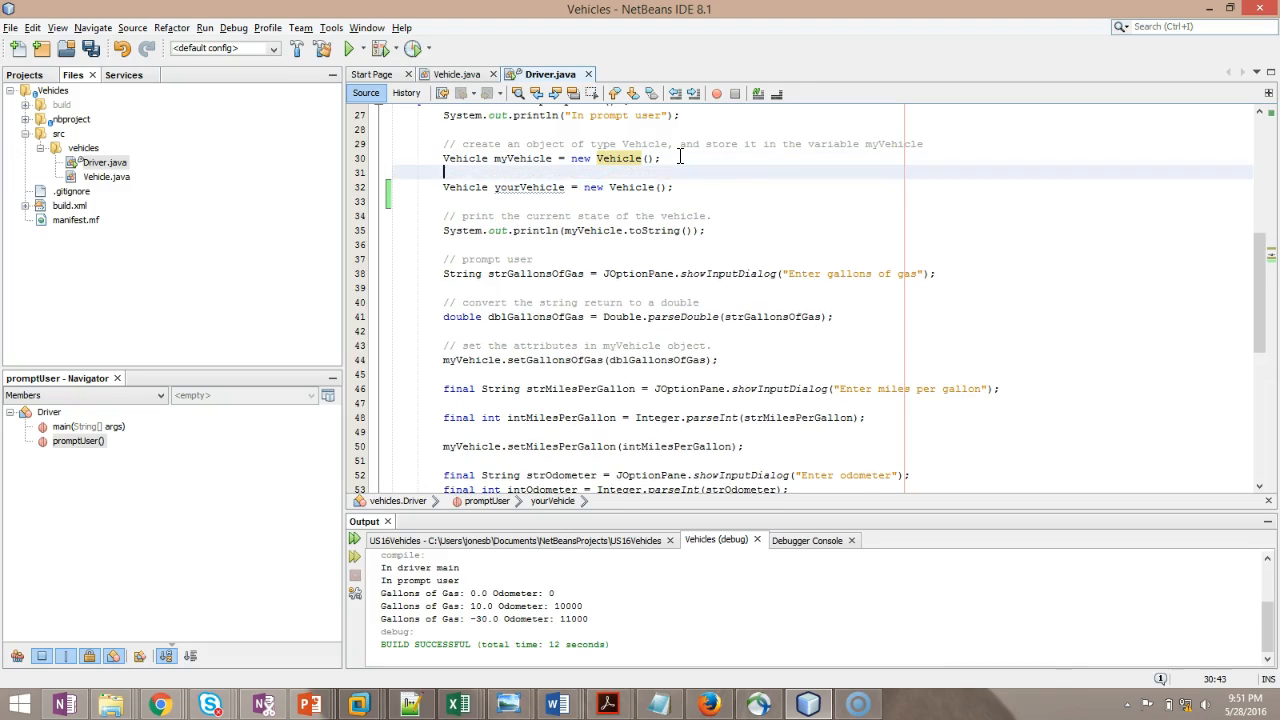
Step: Add a // comment above it noting this Vehicle object is different from myVehicle
{"action": "type", "text": "//"}
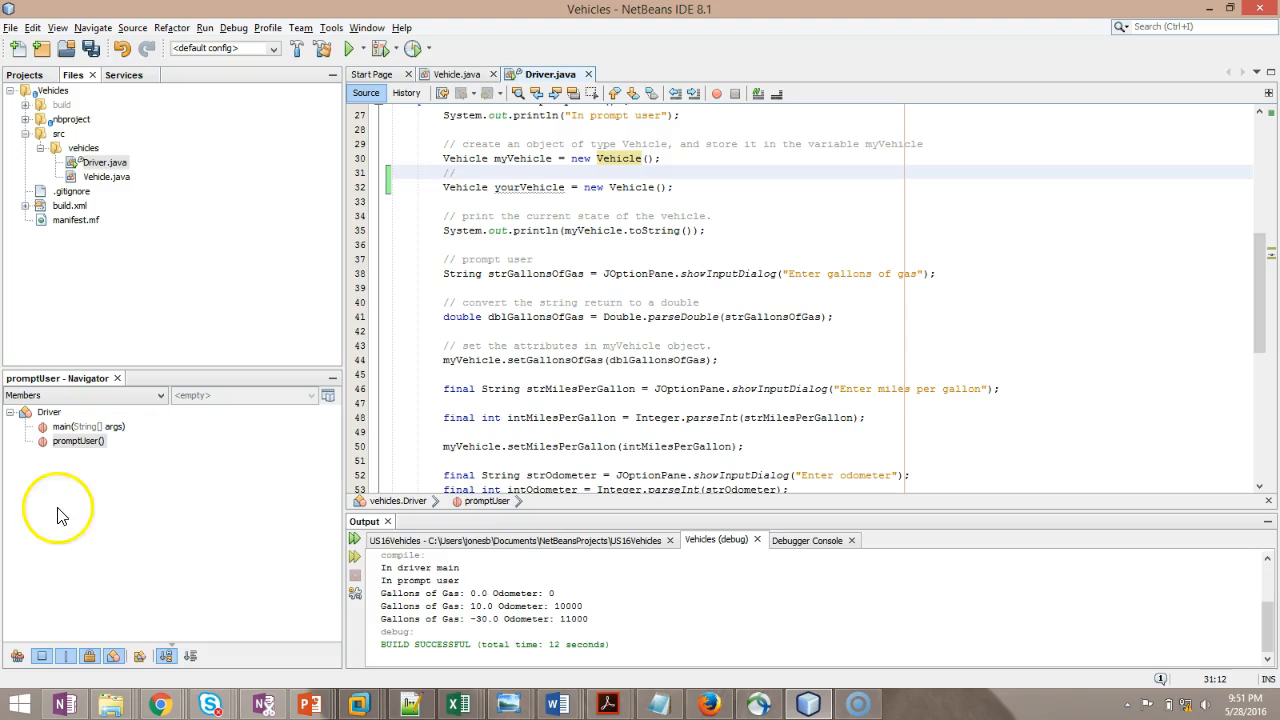
{"action": "type", "text": "create an object of"}
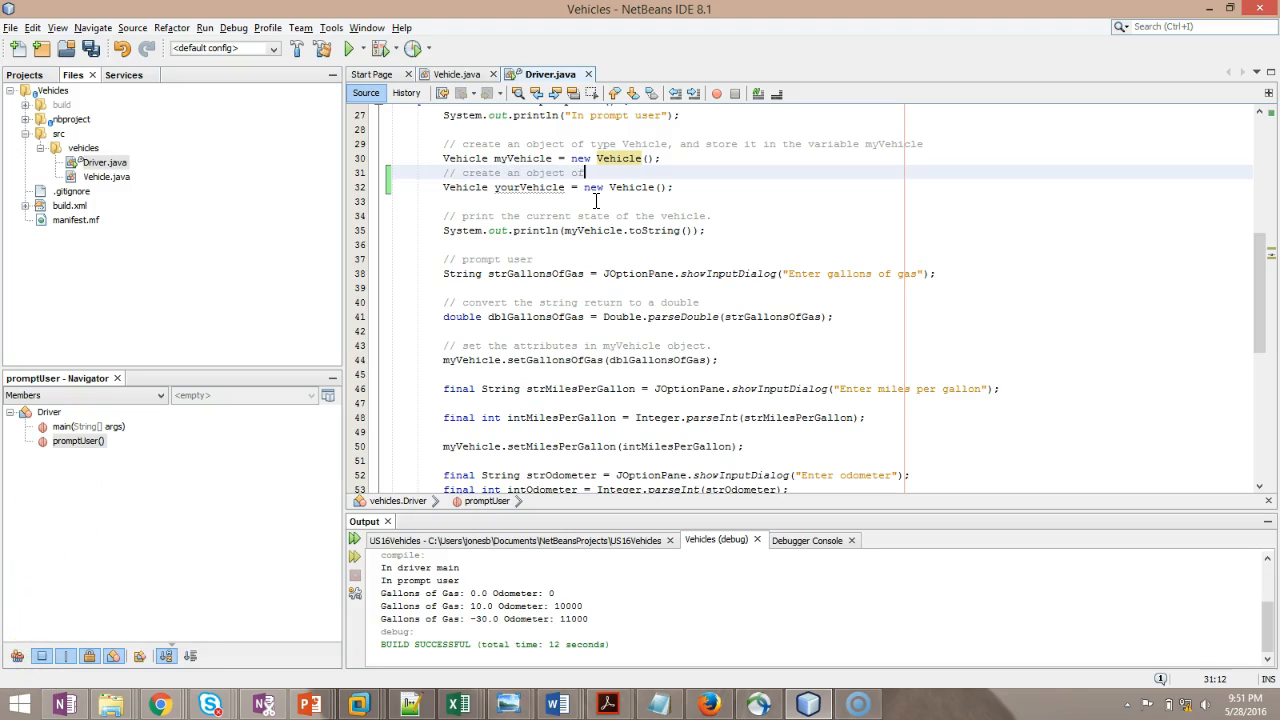
{"action": "type", "text": "type Vehicle"}
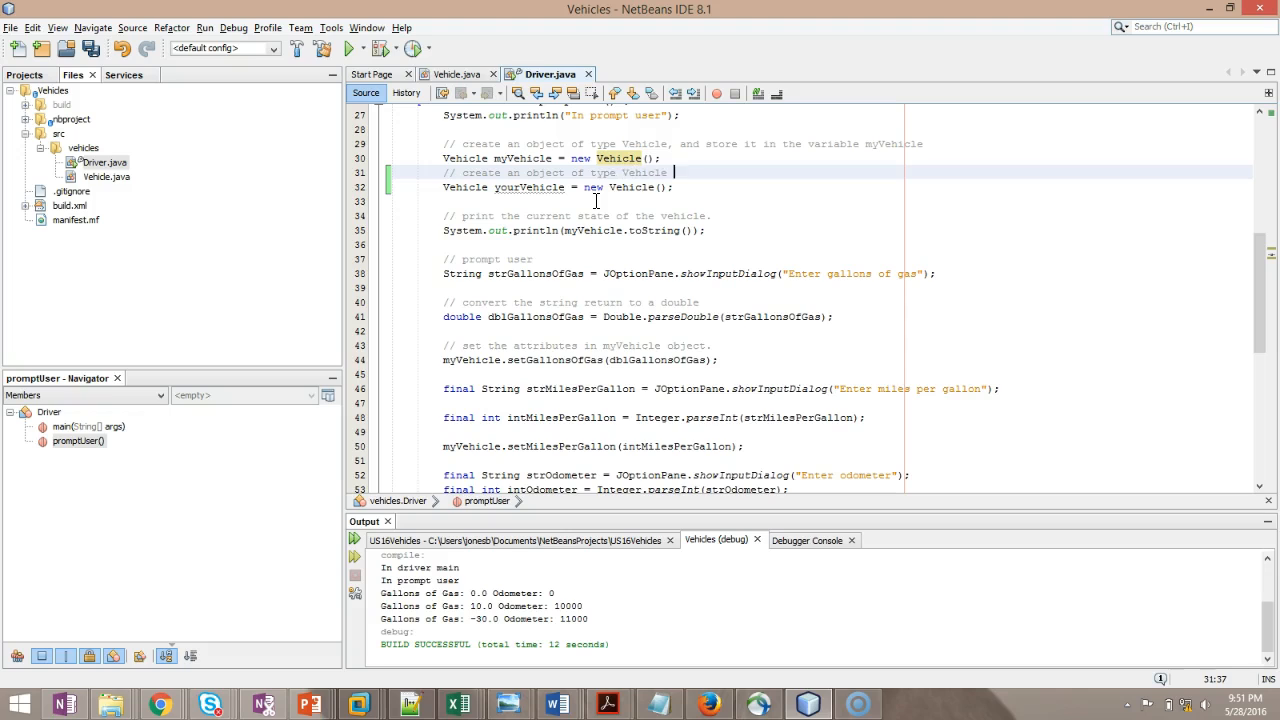
{"action": "type", "text": "This on"}
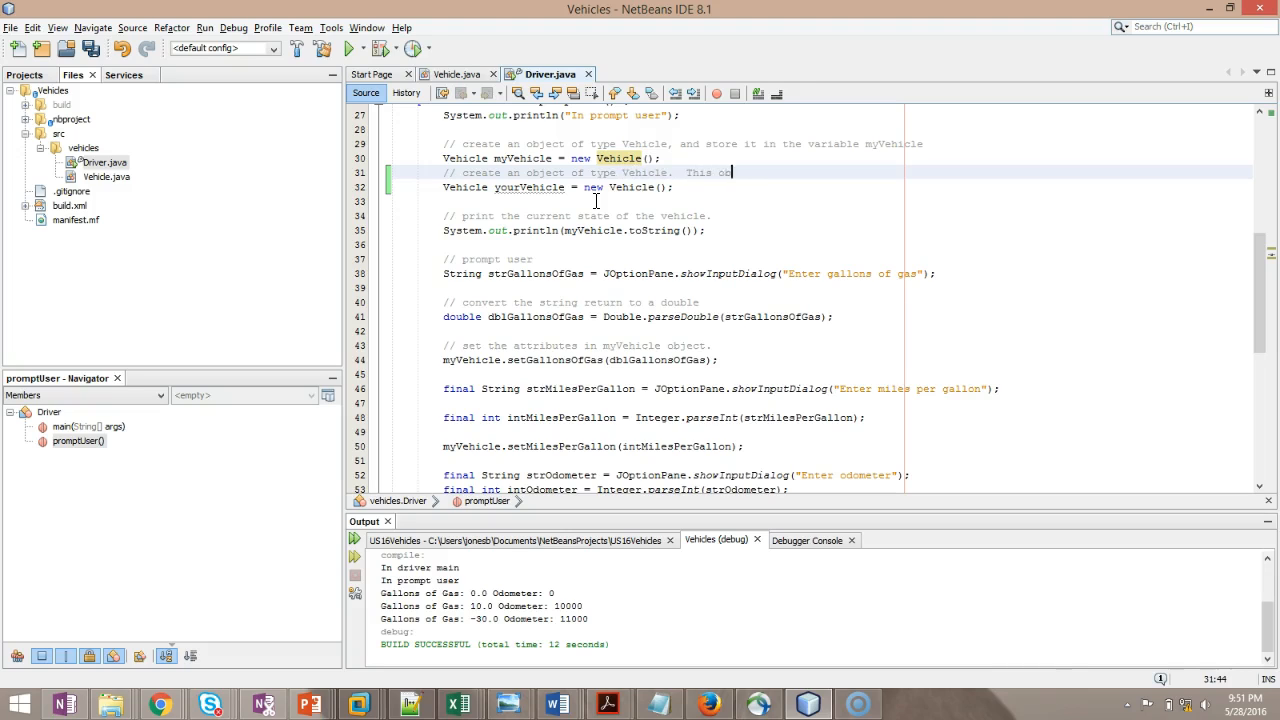
{"action": "type", "text": "bject is different from myVeh"}
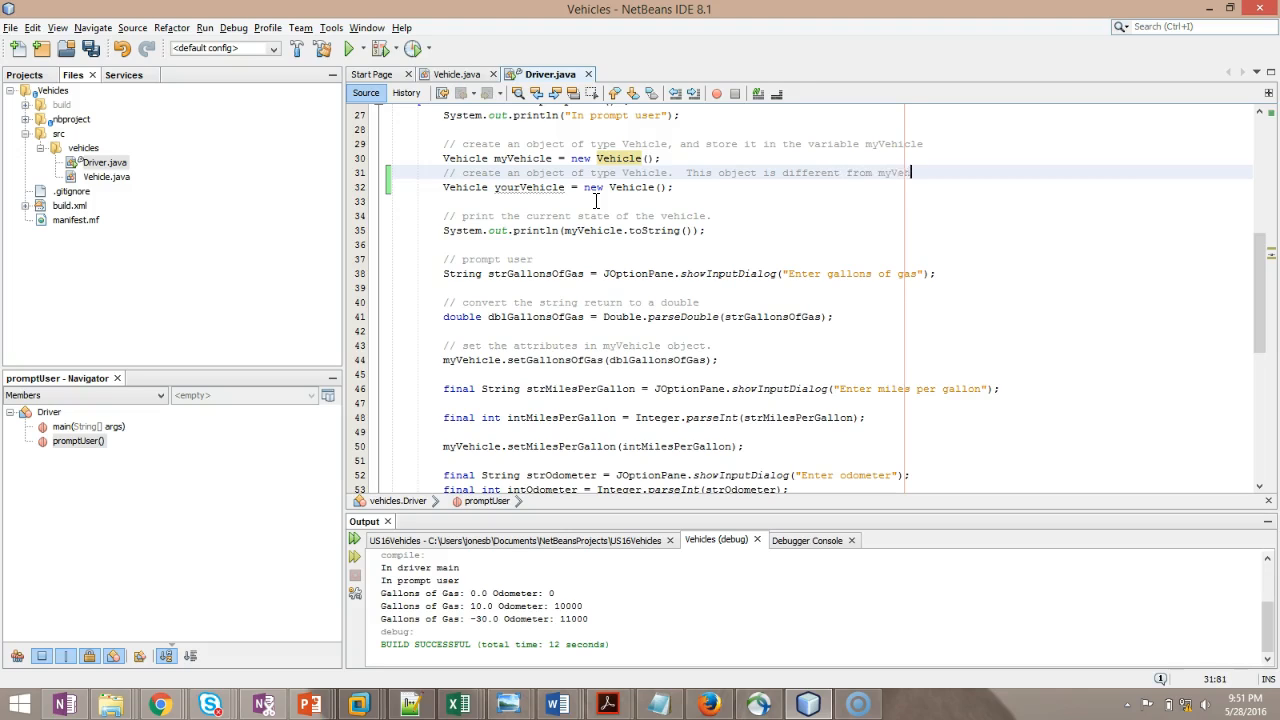
{"action": "type", "text": ", a"}
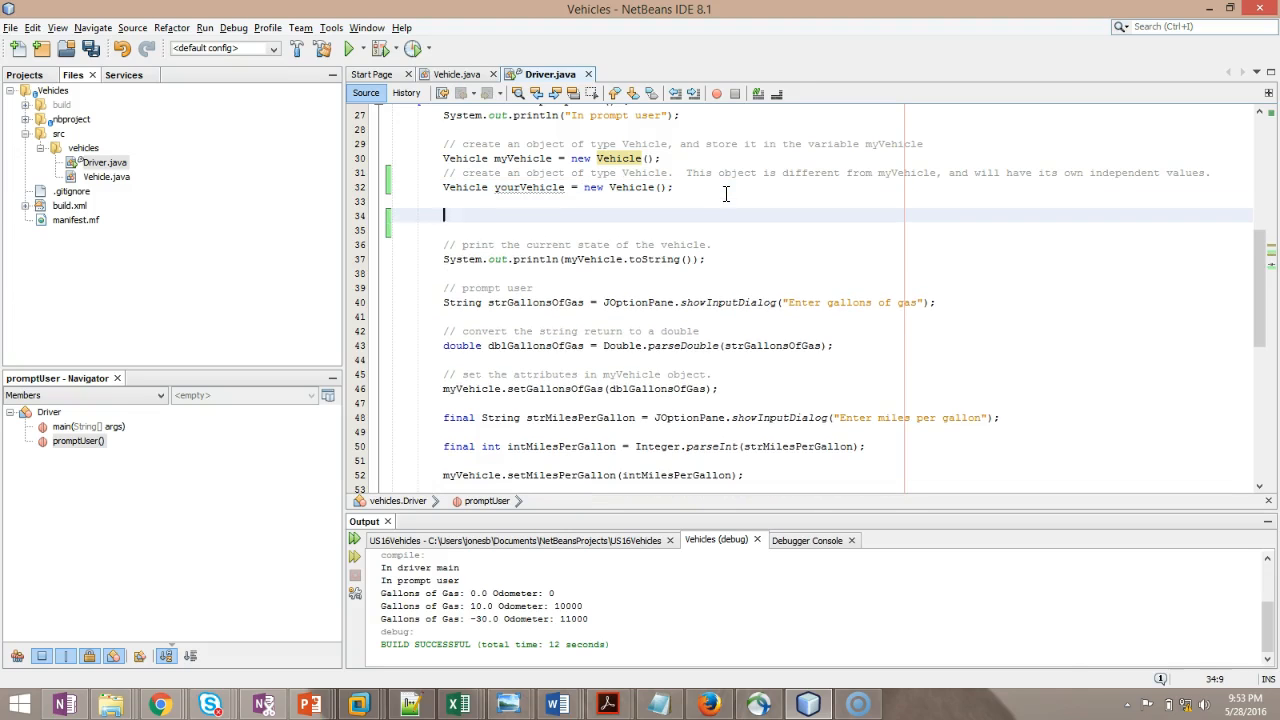
Step: Set yourVehicle's gallons of gas 8, miles per gallon 20 and odometer 30000 via its setters
{"action": "type", "text": "yourVehicle.setGallonsOfGas(8);"}
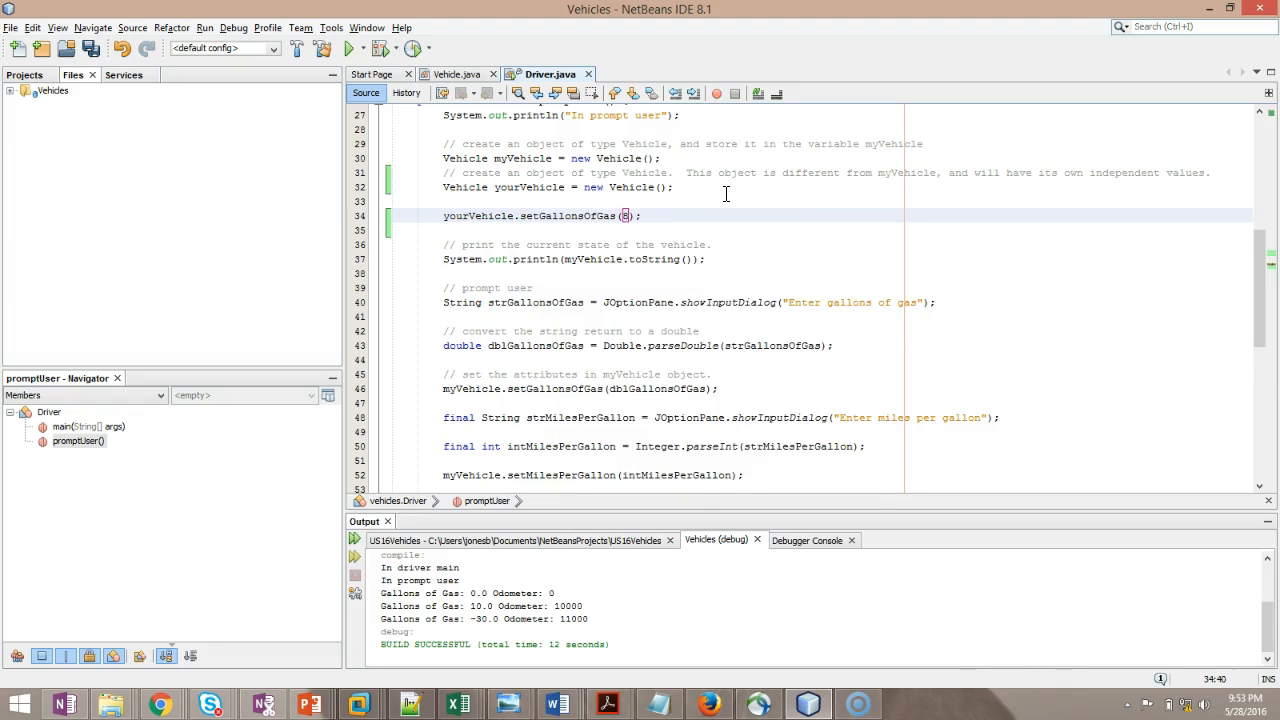
{"action": "type", "text": "yourVehicle.set"}
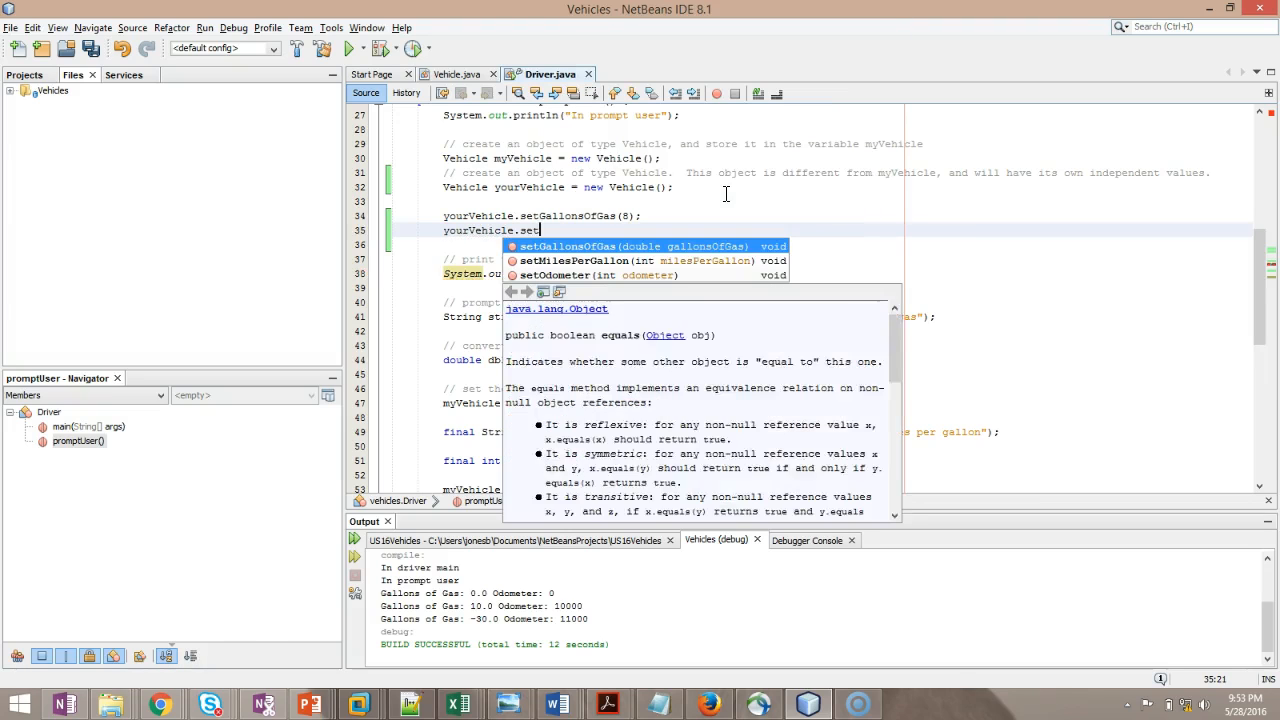
{"action": "left_click", "coordinate": [584, 260]}
{"action": "type", "text": "yourVehicle."}
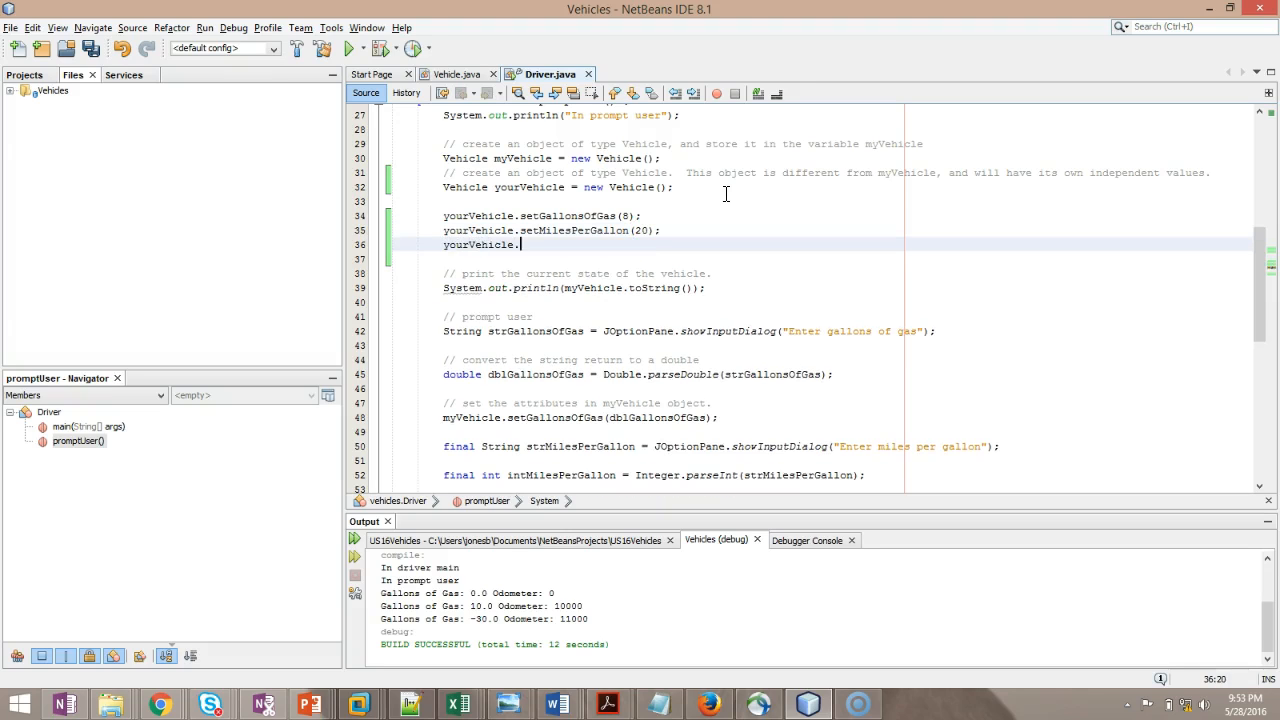
{"action": "type", "text": "setOdometer"}
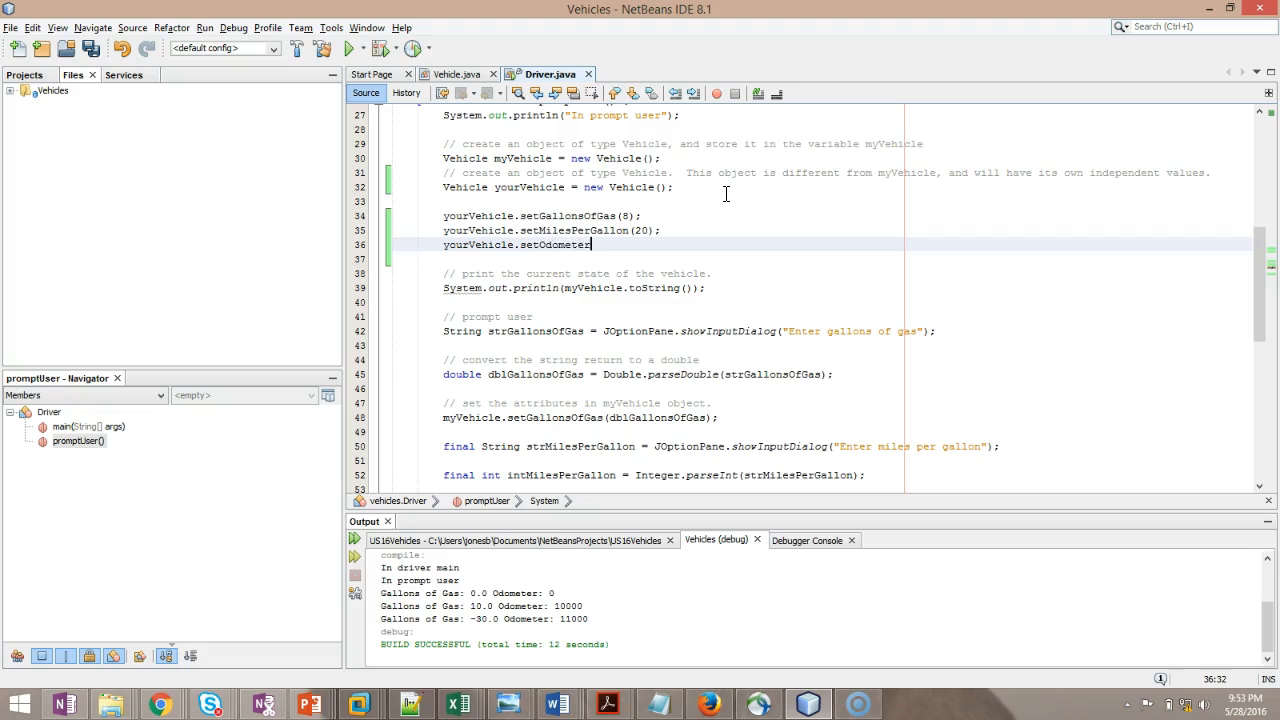
{"action": "type", "text": "(30000);"}
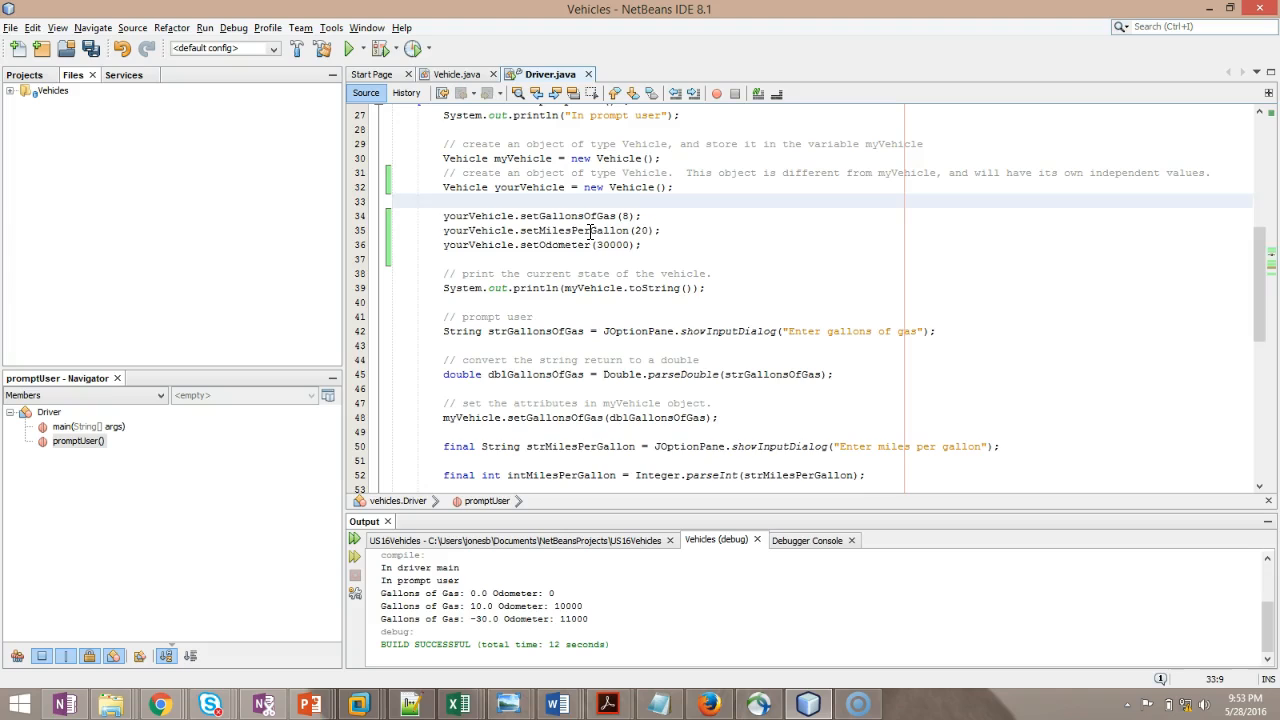
Step: Add a comment above about initializing the values of yourVehicle
{"action": "type", "text": "// initialize the"}
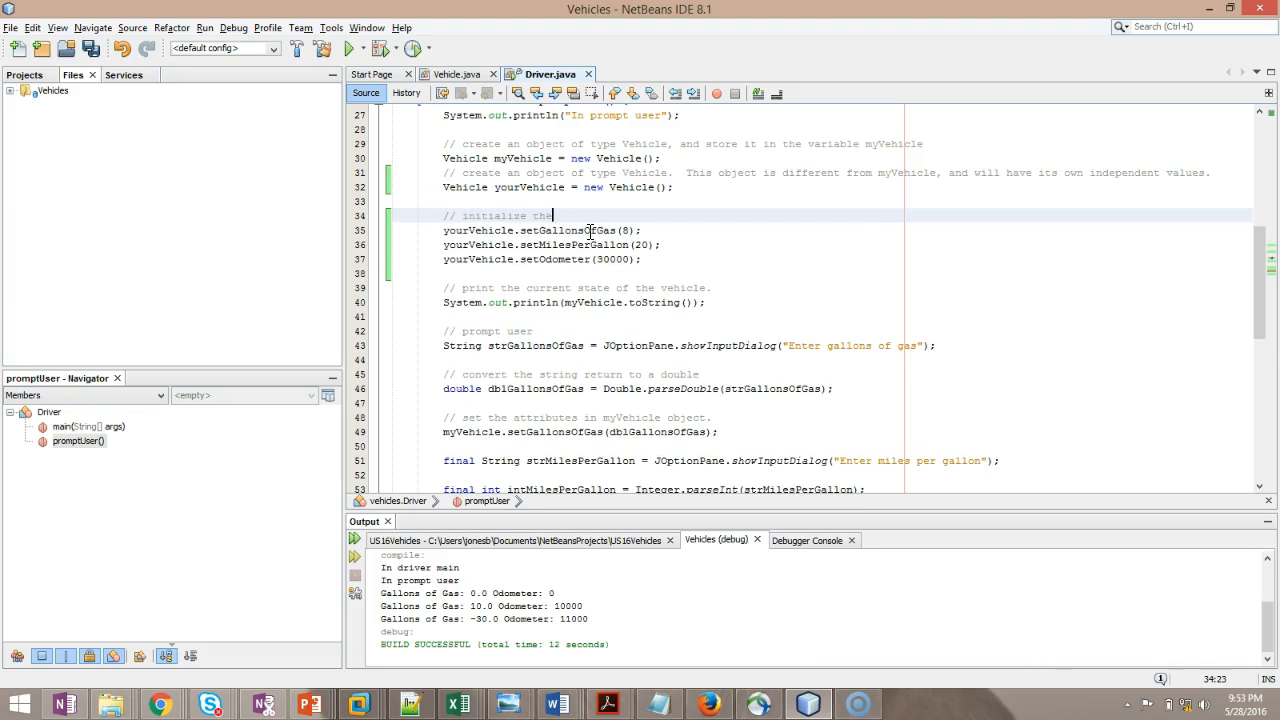
{"action": "type", "text": "values of yoru"}
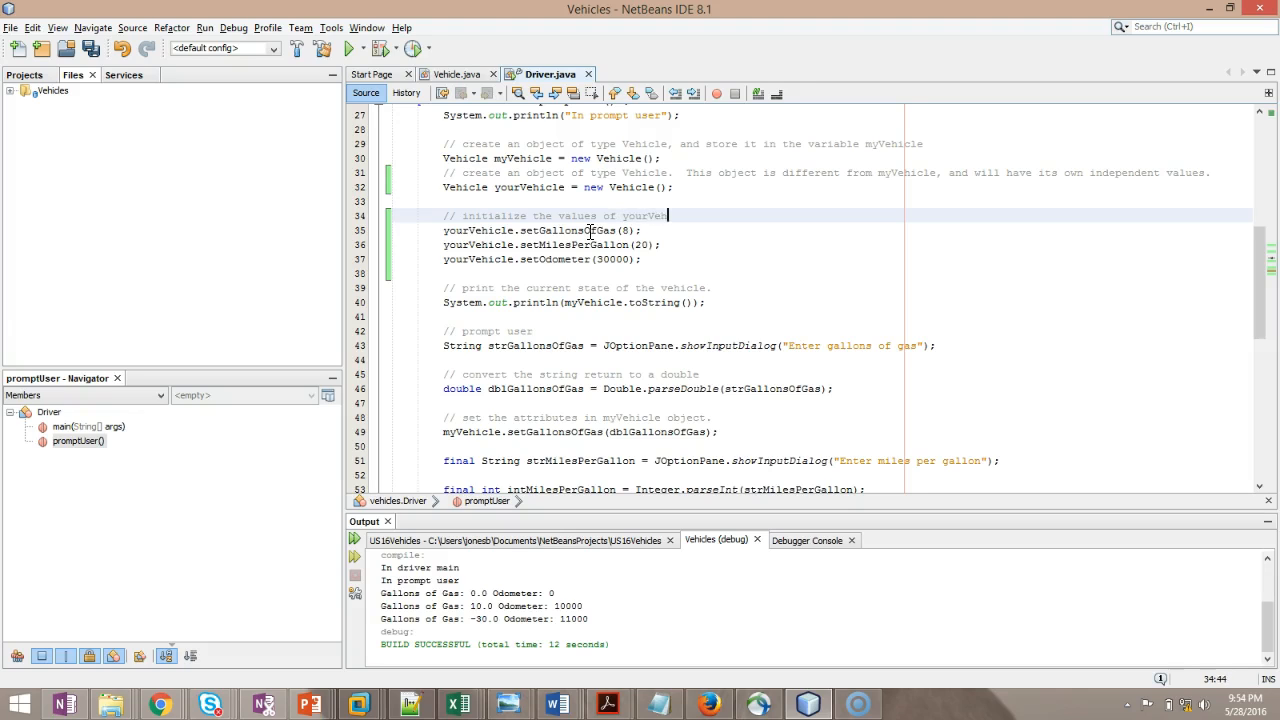
{"action": "type", "text": "icle"}
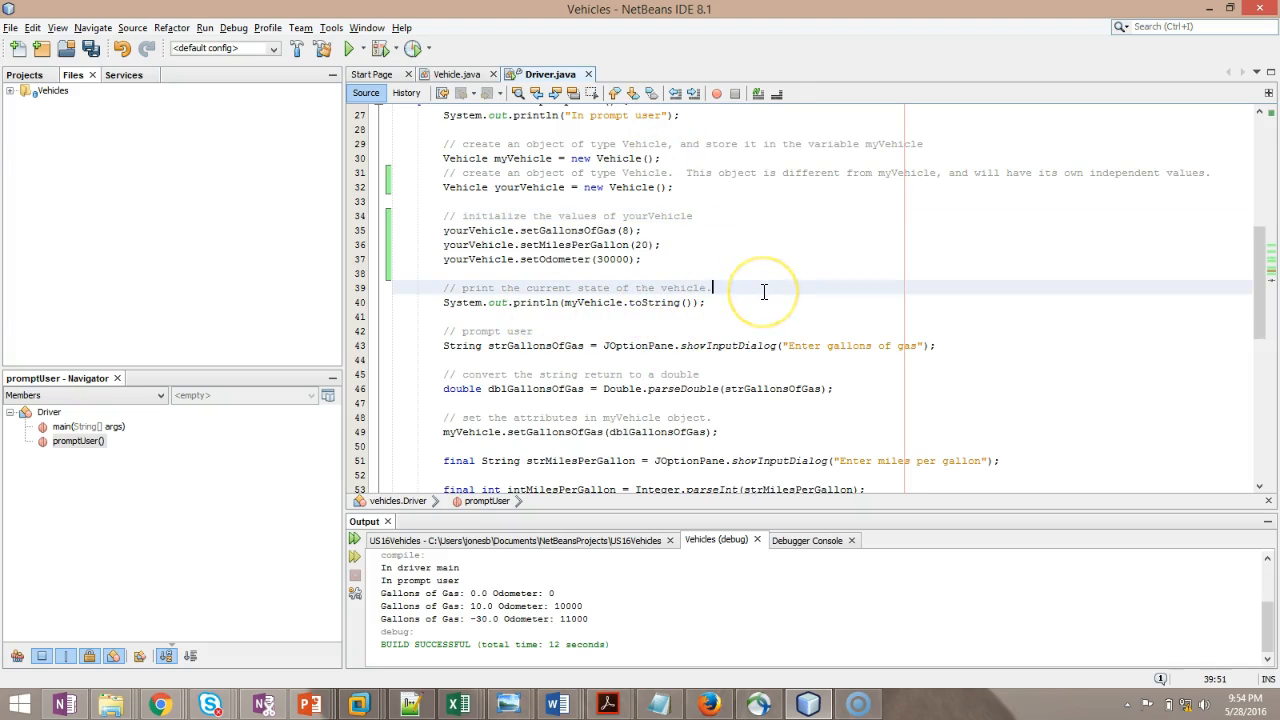
Step: Print a "My Vehicle:" title before myVehicle's state output
{"action": "type", "text": "System.out.println(\"\");"}
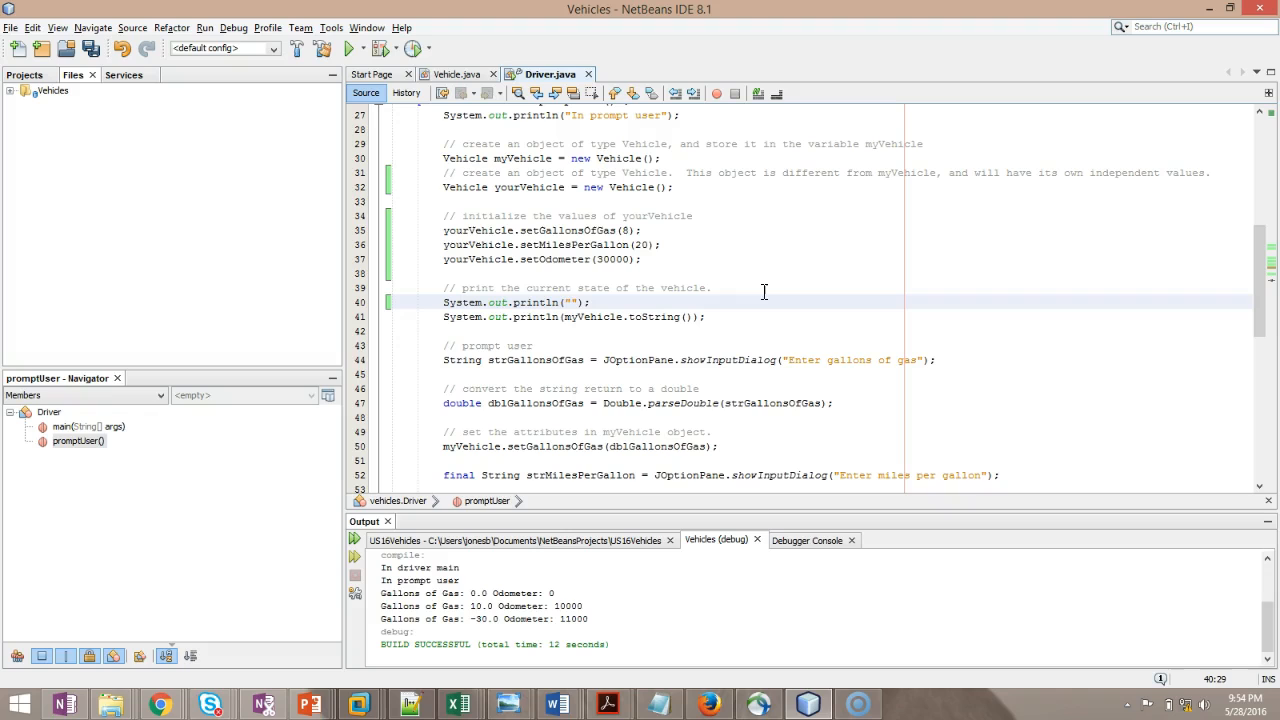
{"action": "left_click", "coordinate": [572, 302]}
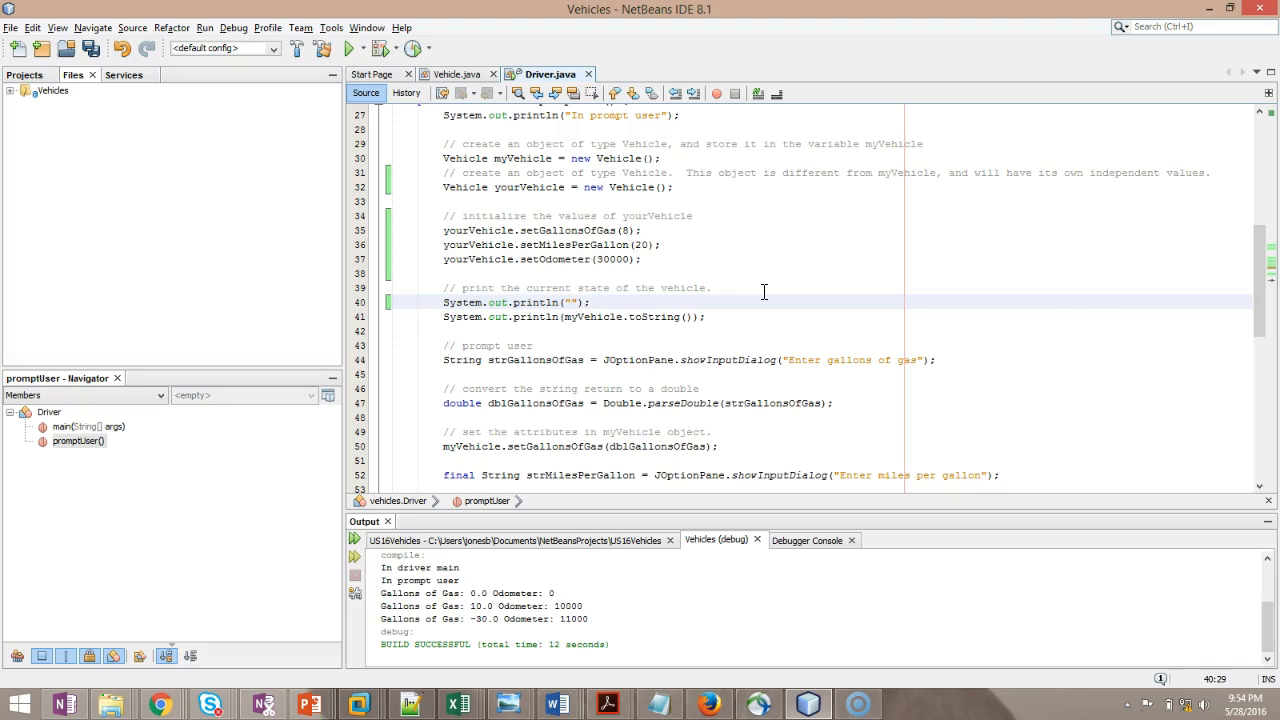
{"action": "mouse_move", "coordinate": [616, 428]}
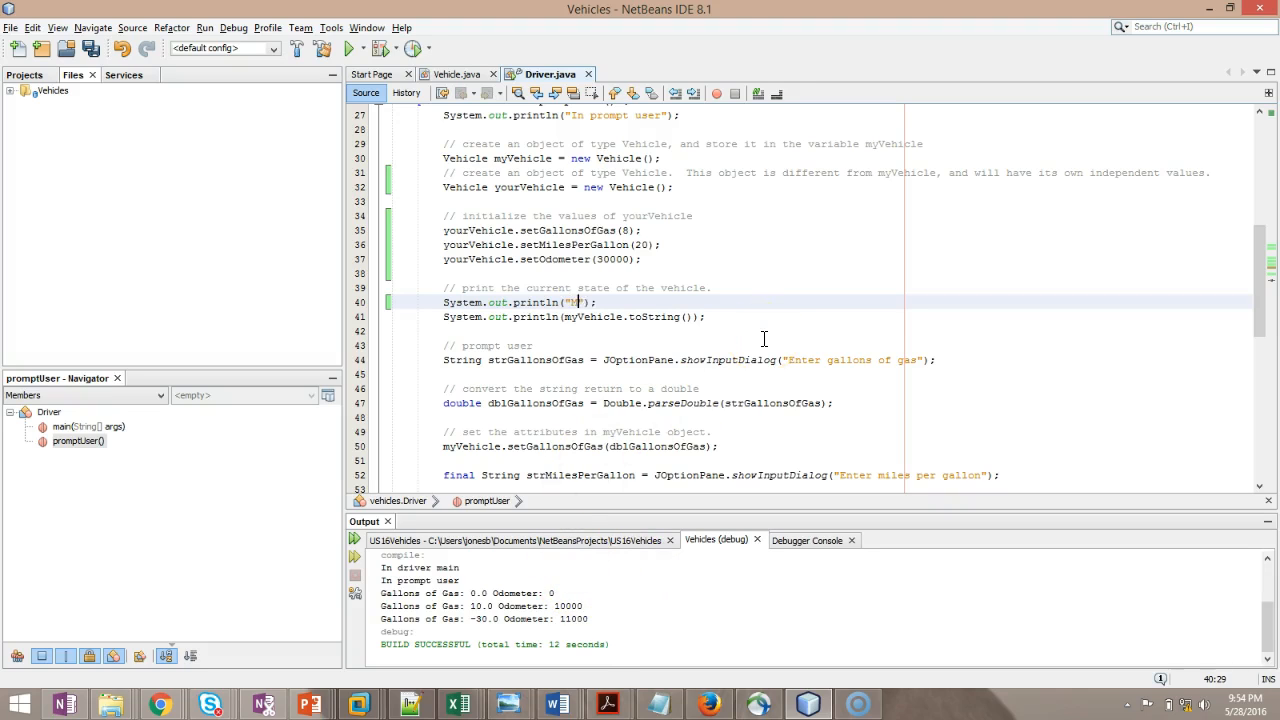
{"action": "type", "text": "My Vehicle:"}
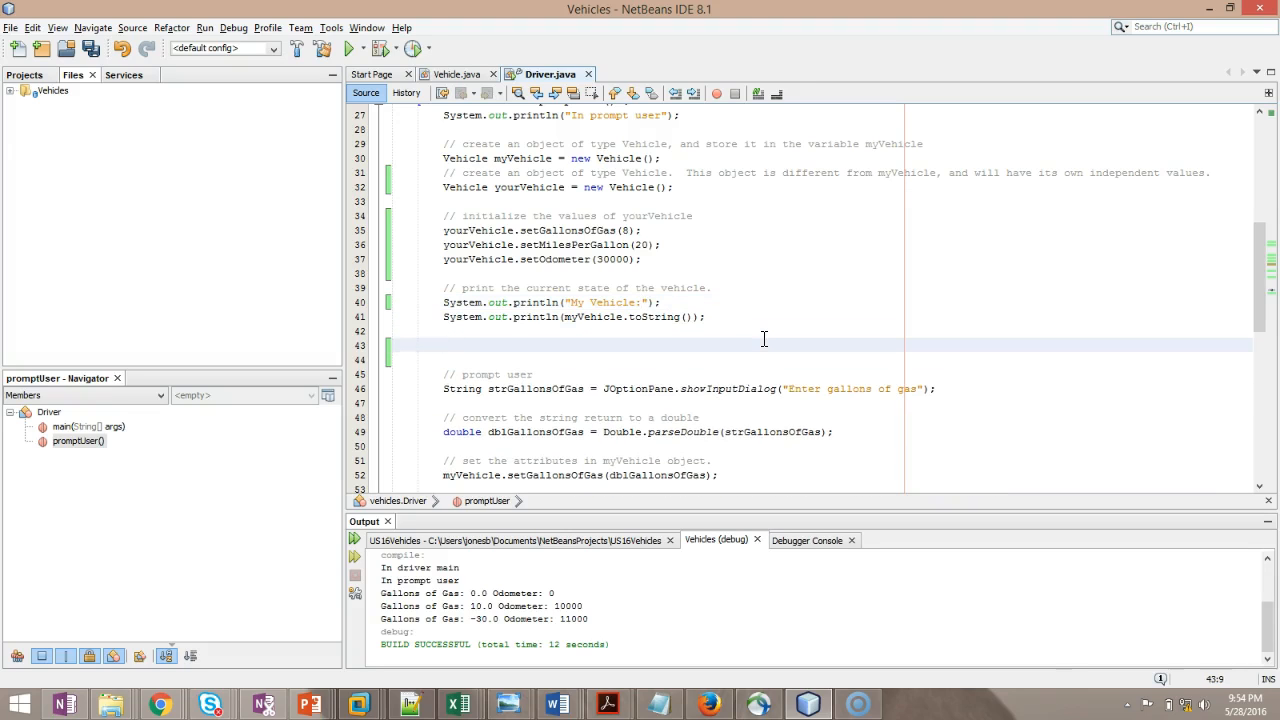
Step: Print a "Your Vehicle" title followed by yourVehicle's state
{"action": "type", "text": "System.out.println(\"\");"}
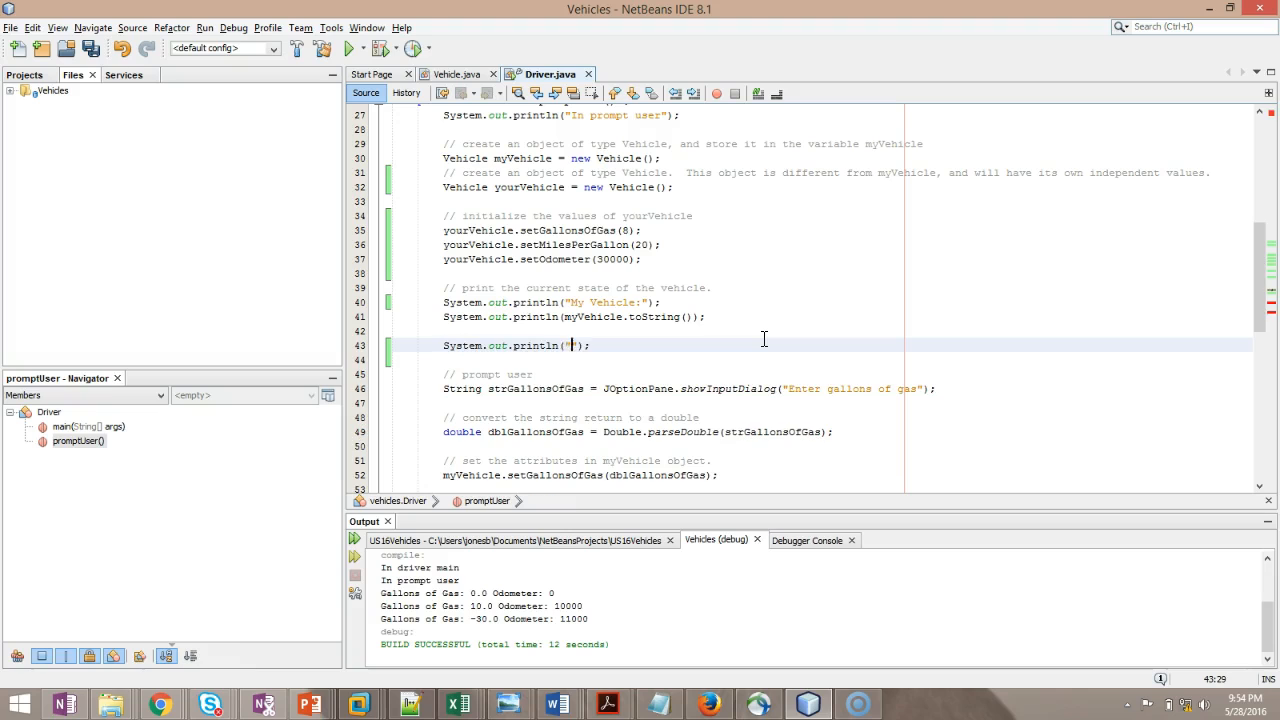
{"action": "type", "text": "Your Vehicle:"}
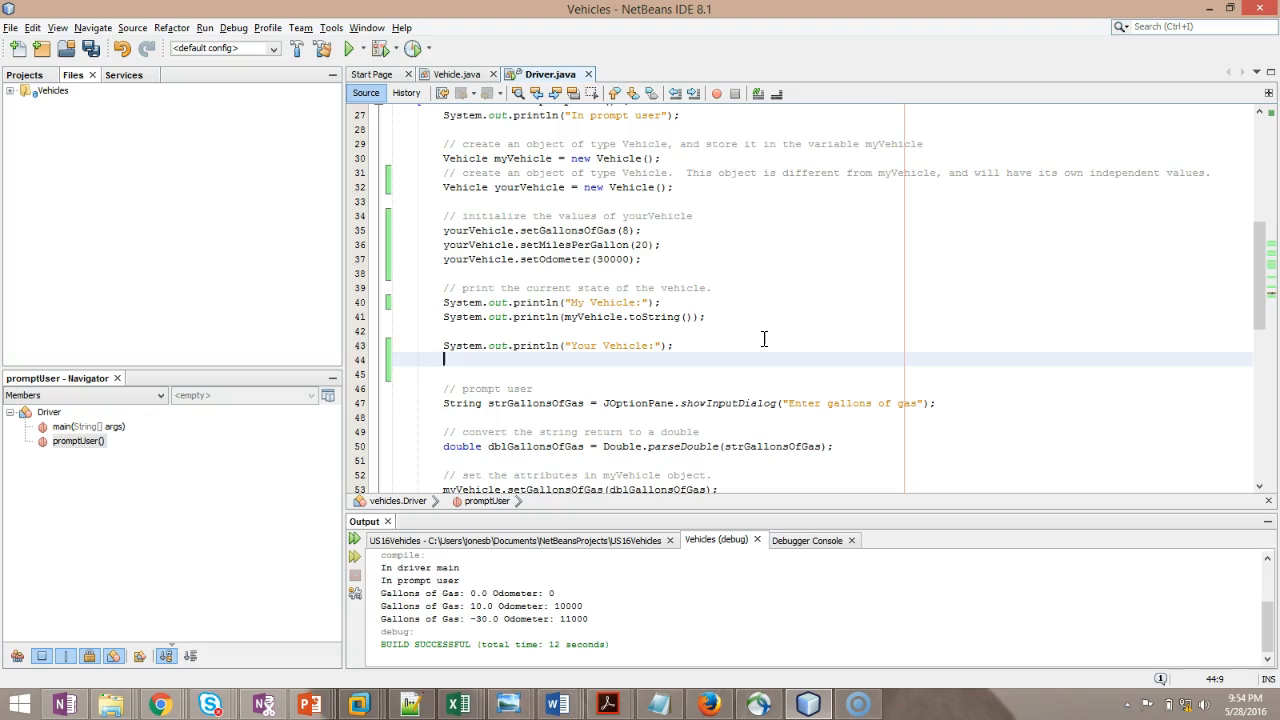
{"action": "type", "text": "System.out.println(\"\");"}
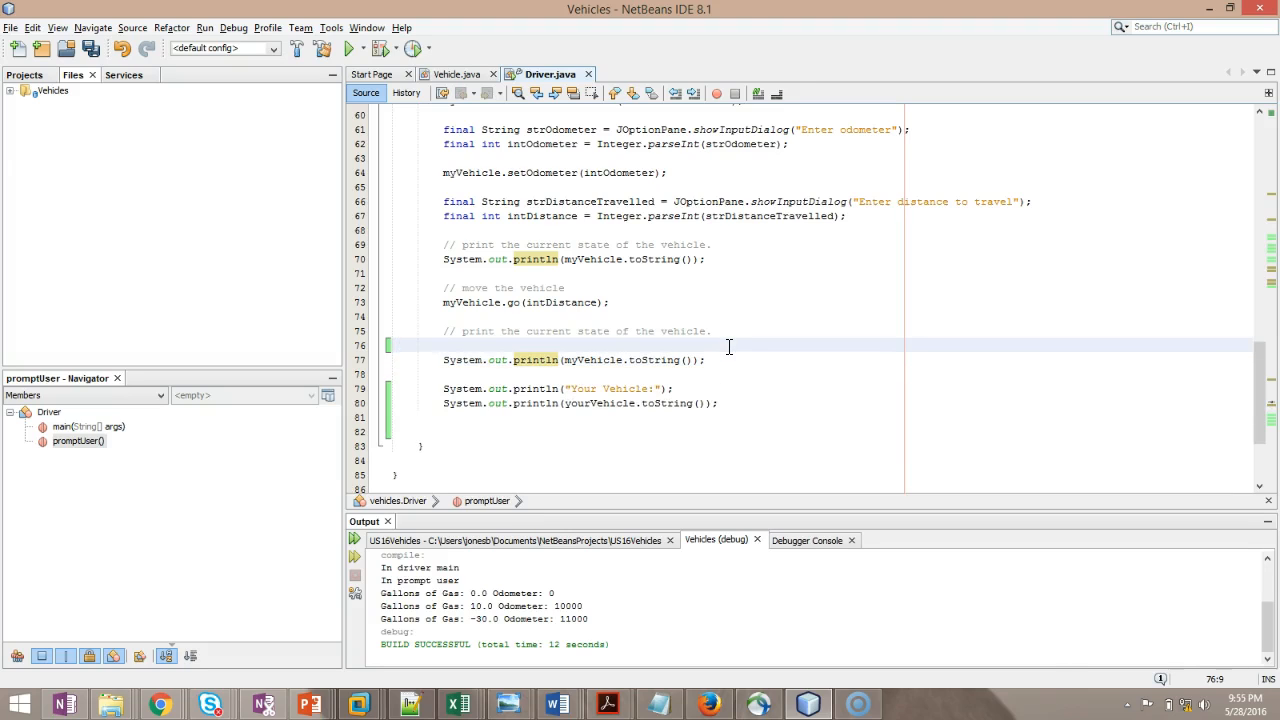
Step: Print a "My Vehicle" title before the final myVehicle state, save and start a run
{"action": "type", "text": "System.out.println(\"\");"}
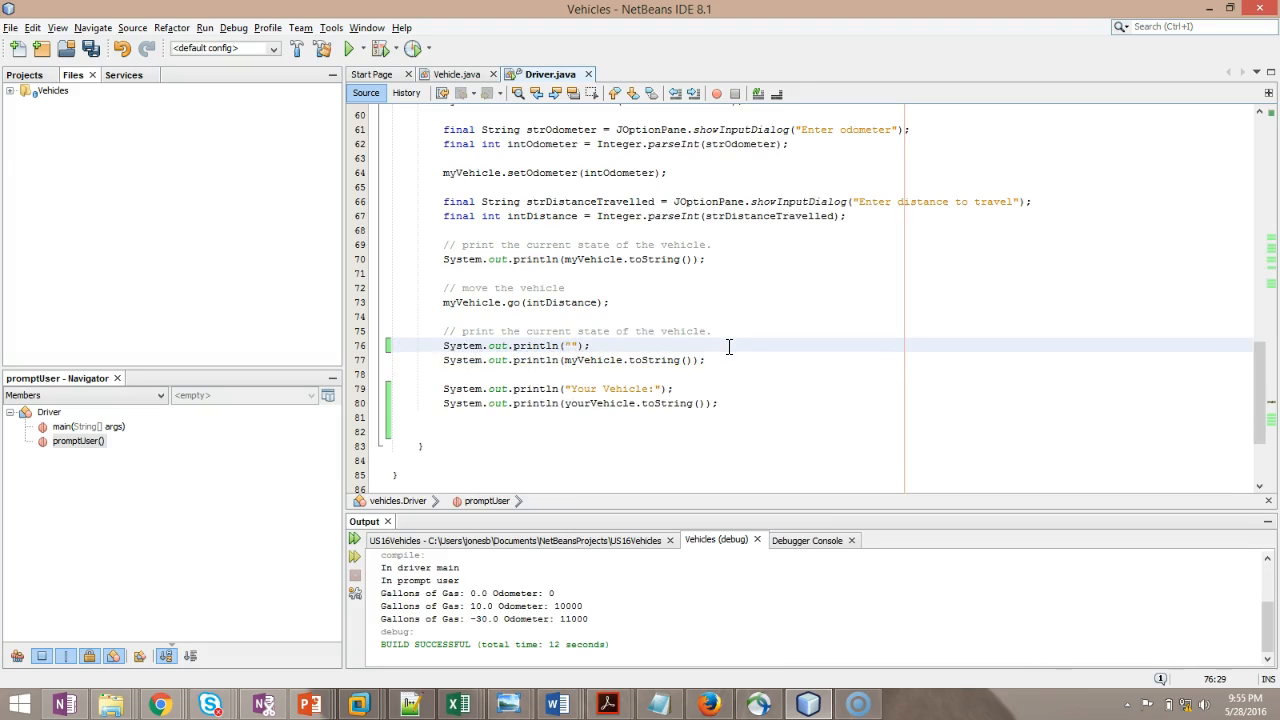
{"action": "type", "text": "My Vehicle"}
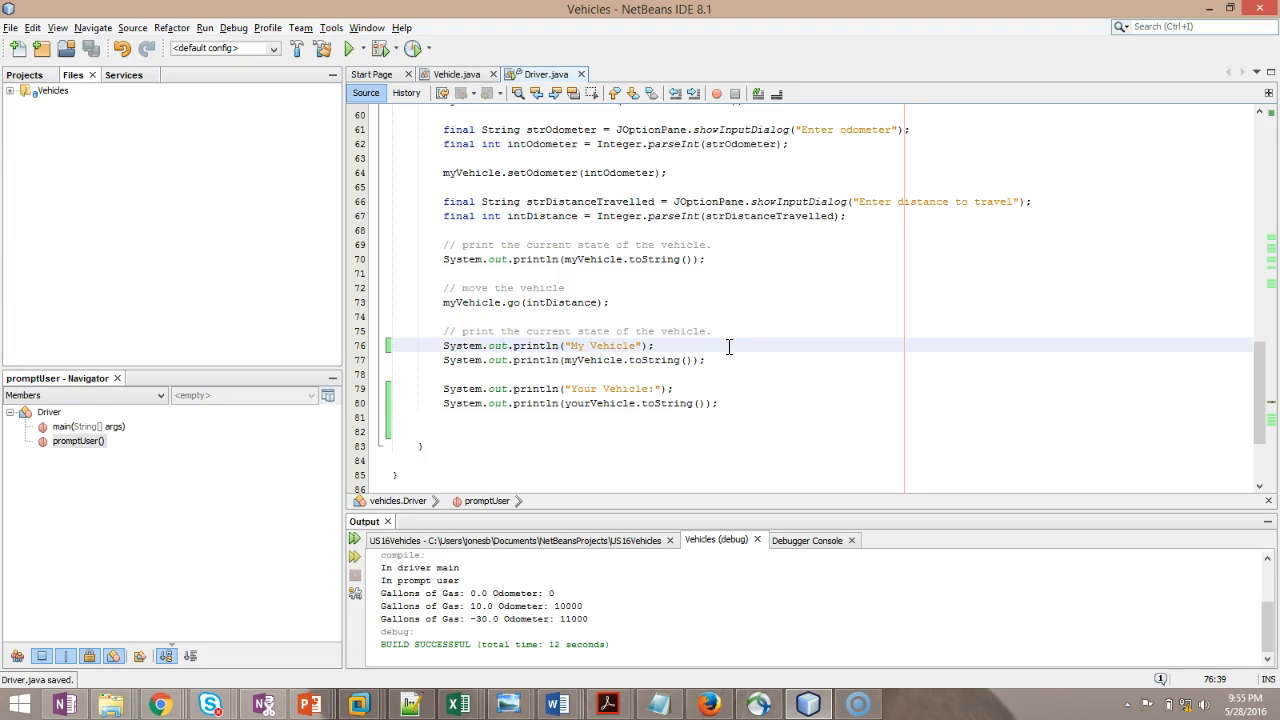
{"action": "left_click", "coordinate": [344, 48]}
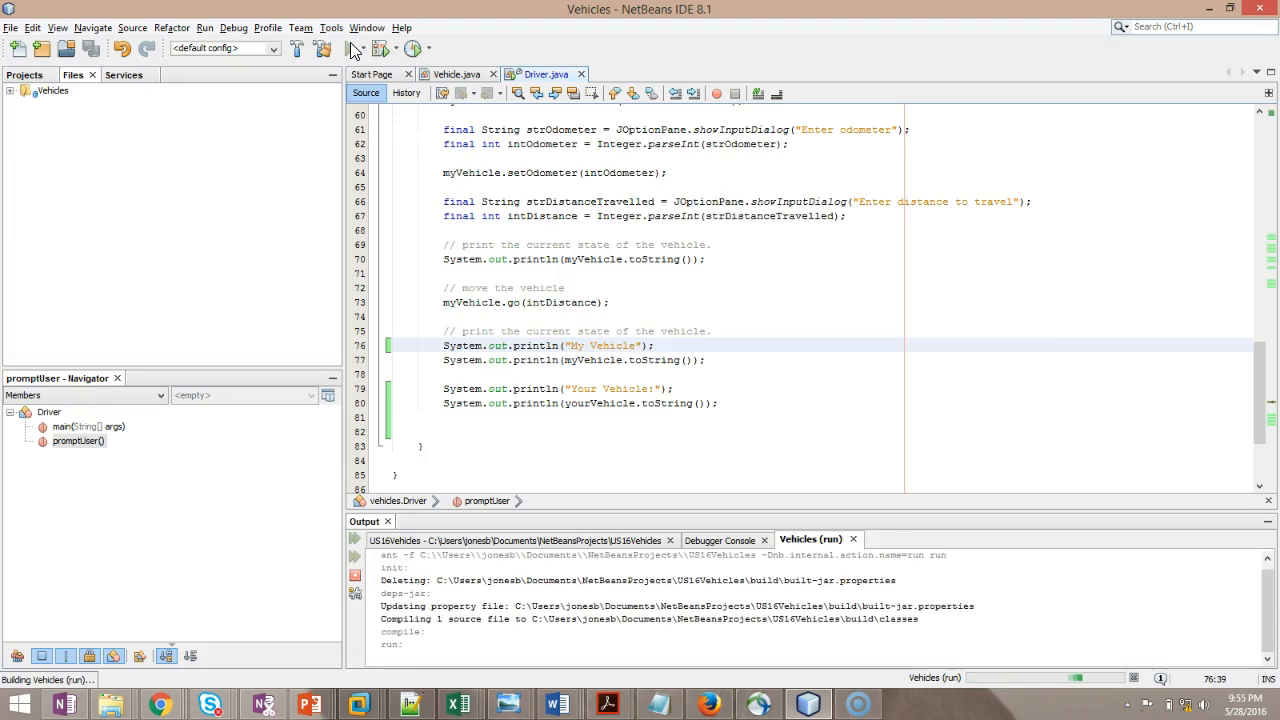
Step: Run the Vehicles project until the gallons of gas input dialog appears
{"action": "left_click", "coordinate": [340, 48]}
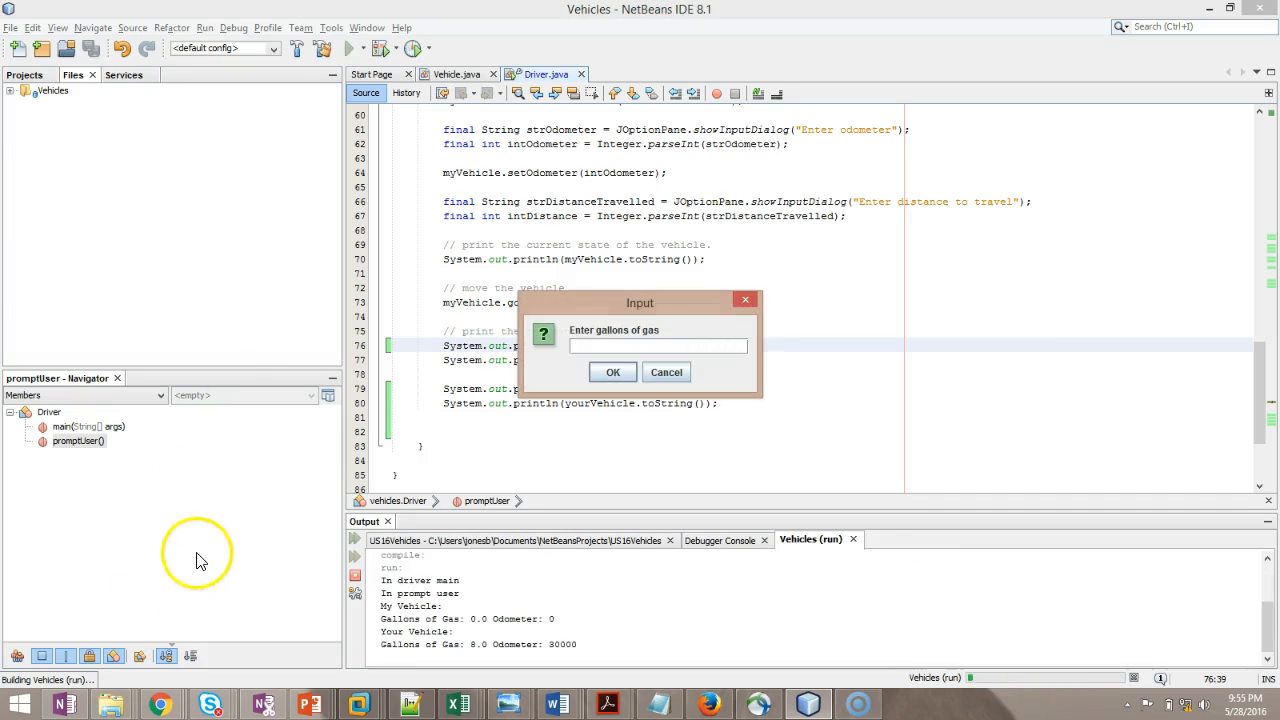
{"action": "mouse_move", "coordinate": [468, 620]}
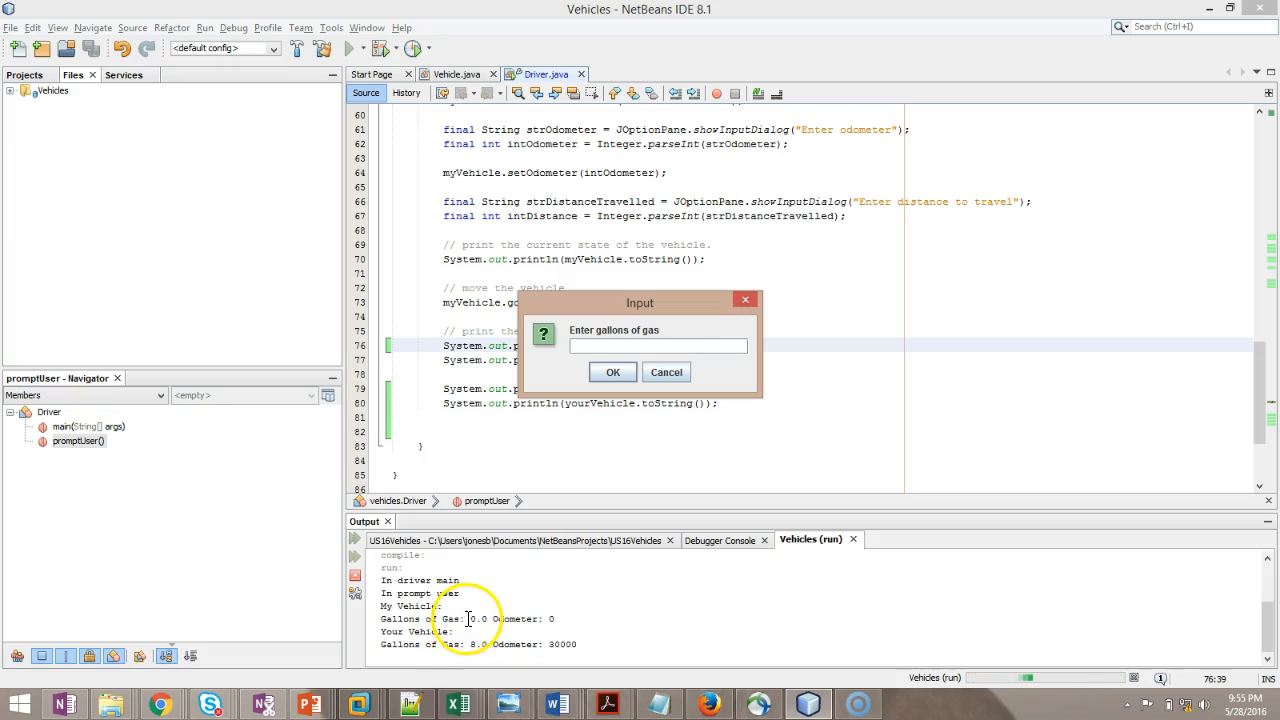
{"action": "left_click", "coordinate": [612, 372]}
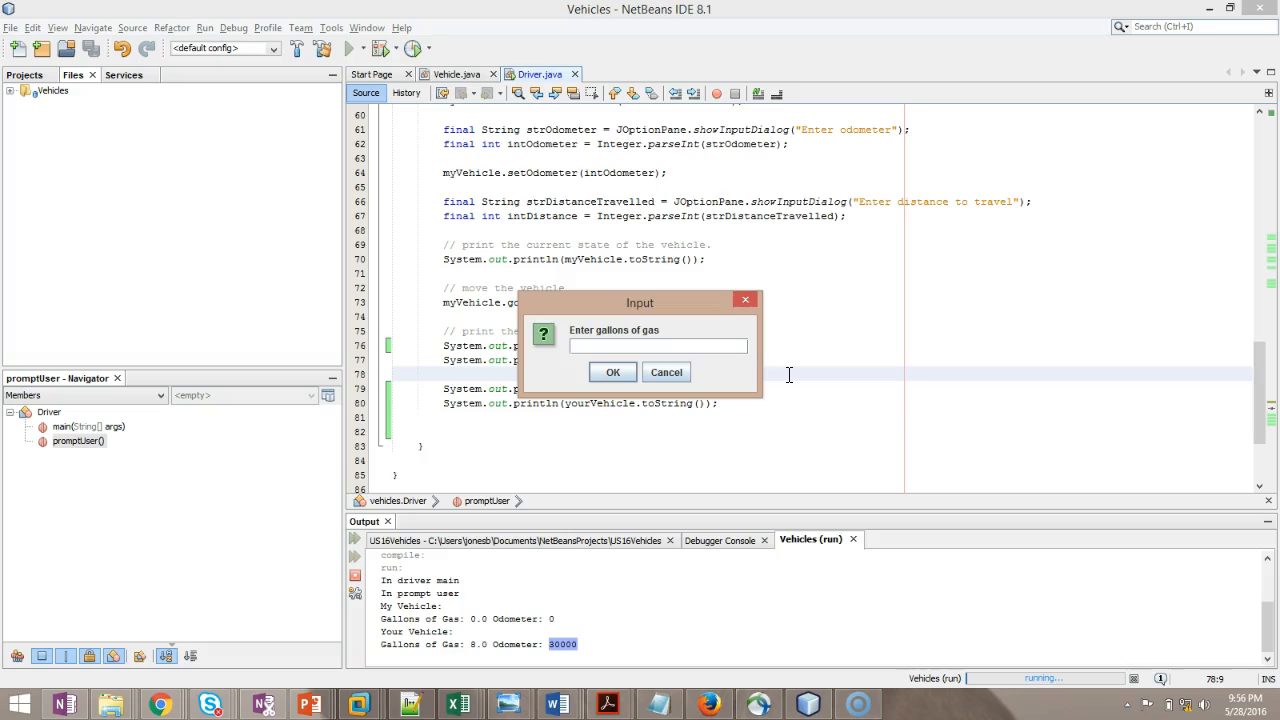
Step: Enter 10 gallons, 25 mpg, odometer 10000 and distance 100 in the successive input dialogs
{"action": "type", "text": "10"}
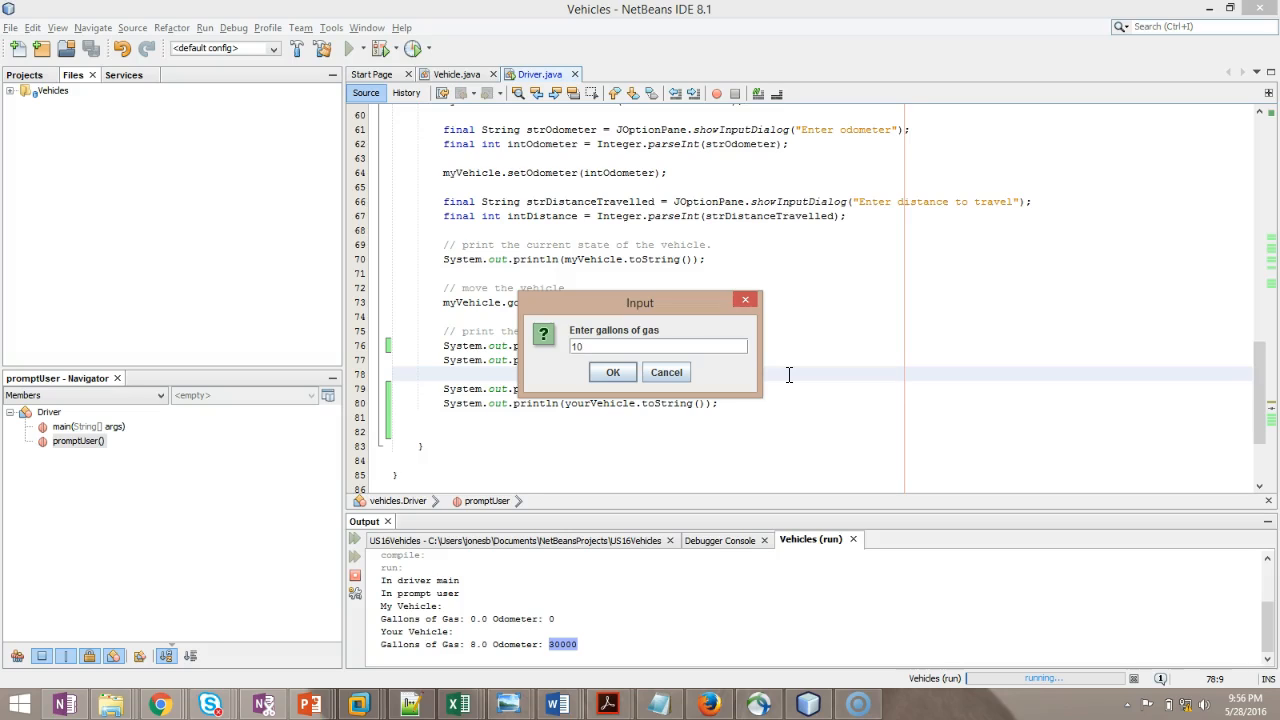
{"action": "left_click", "coordinate": [612, 372]}
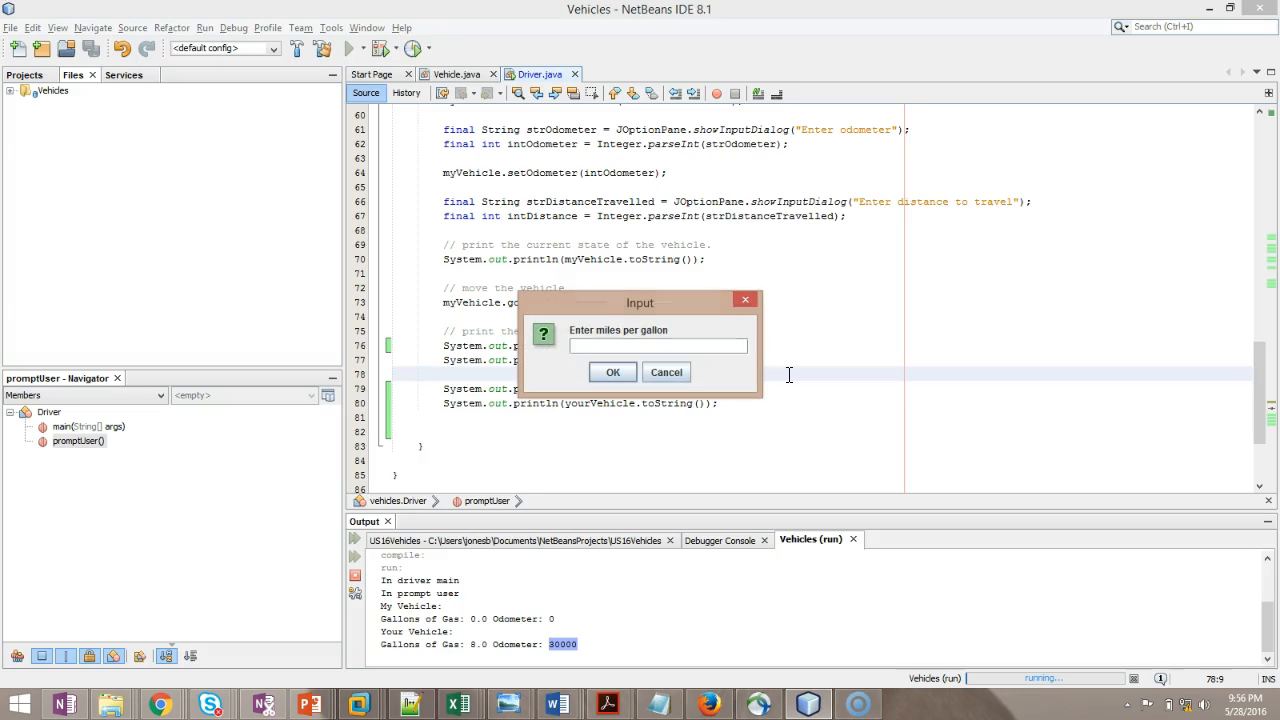
{"action": "type", "text": "25"}
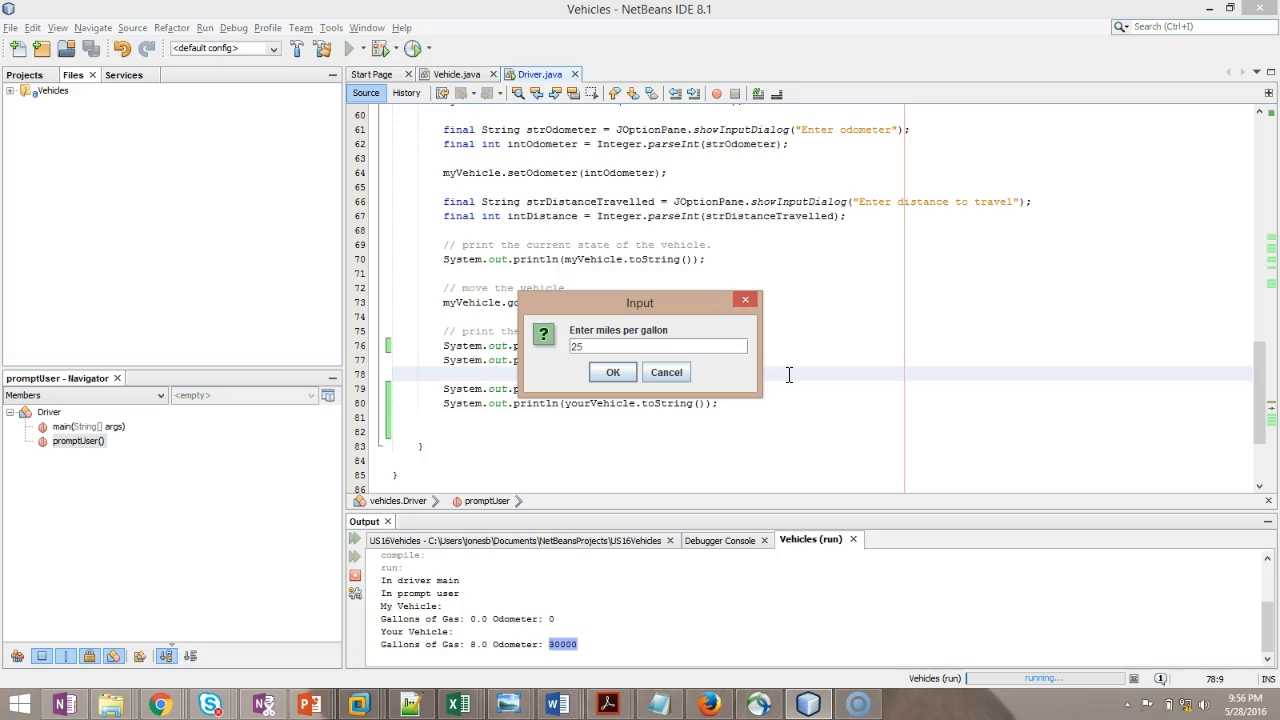
{"action": "left_click", "coordinate": [612, 372]}
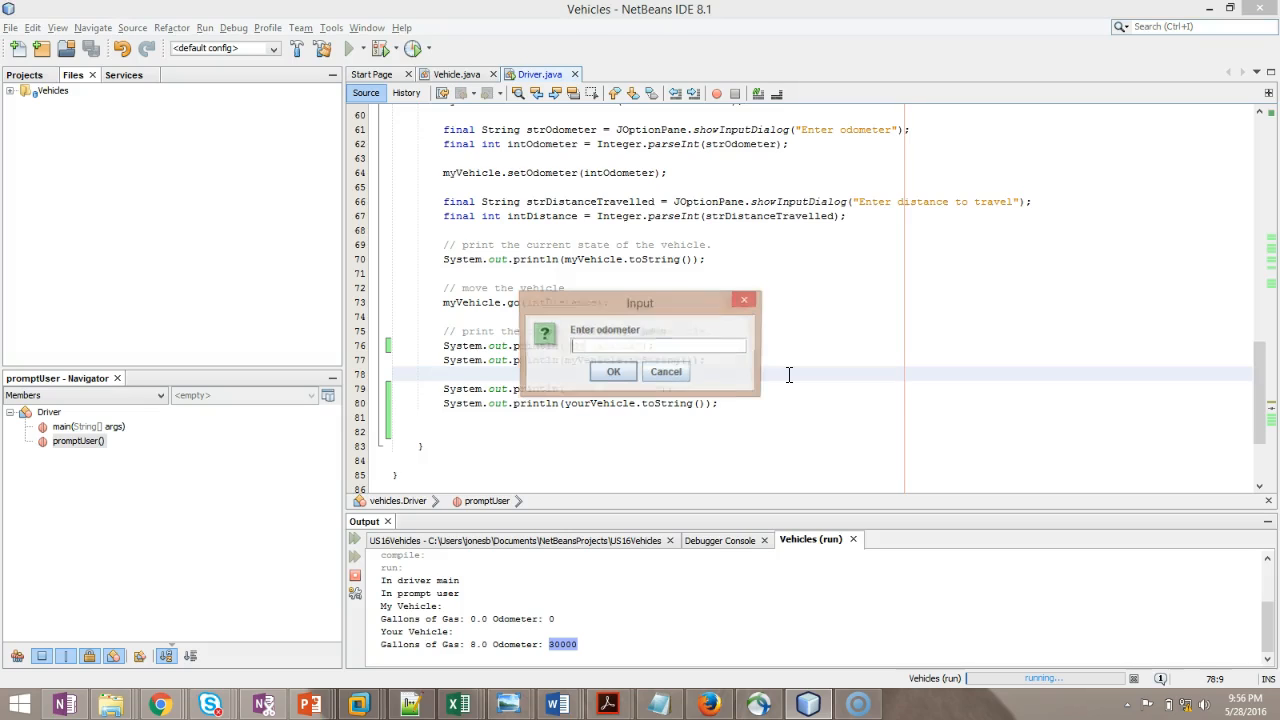
{"action": "type", "text": "10000"}
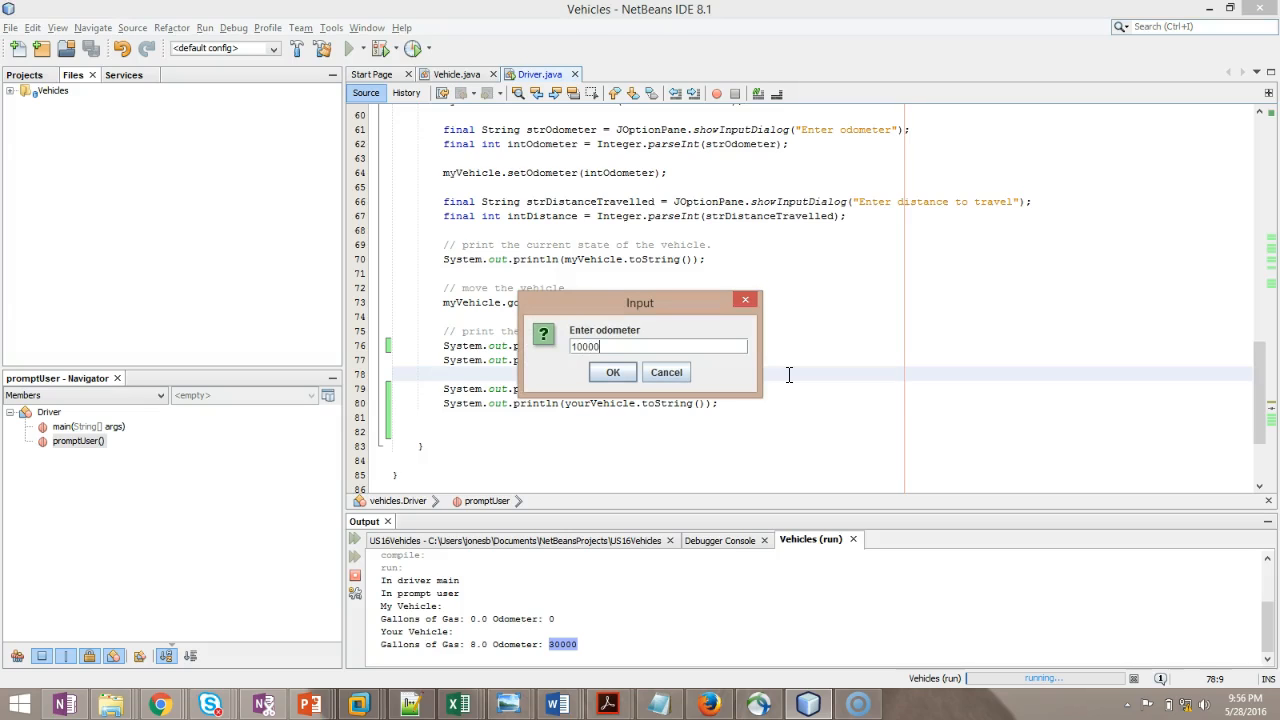
{"action": "left_click", "coordinate": [612, 372]}
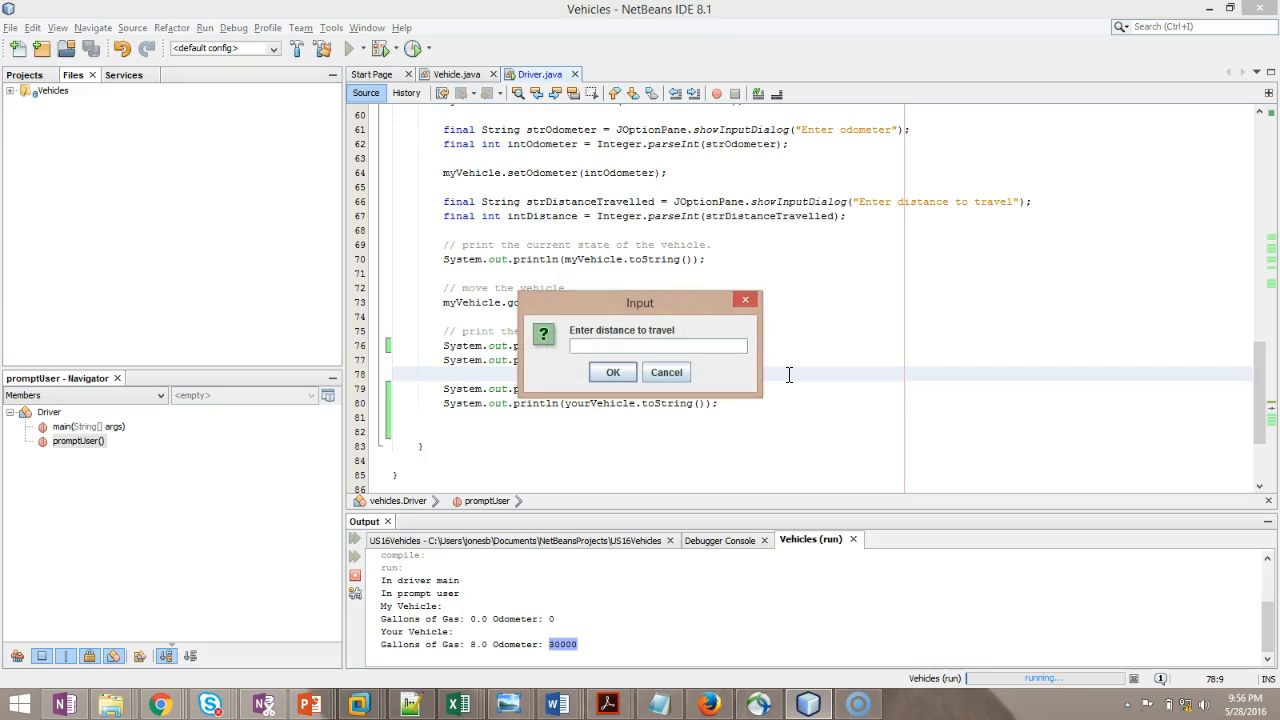
{"action": "type", "text": "100"}
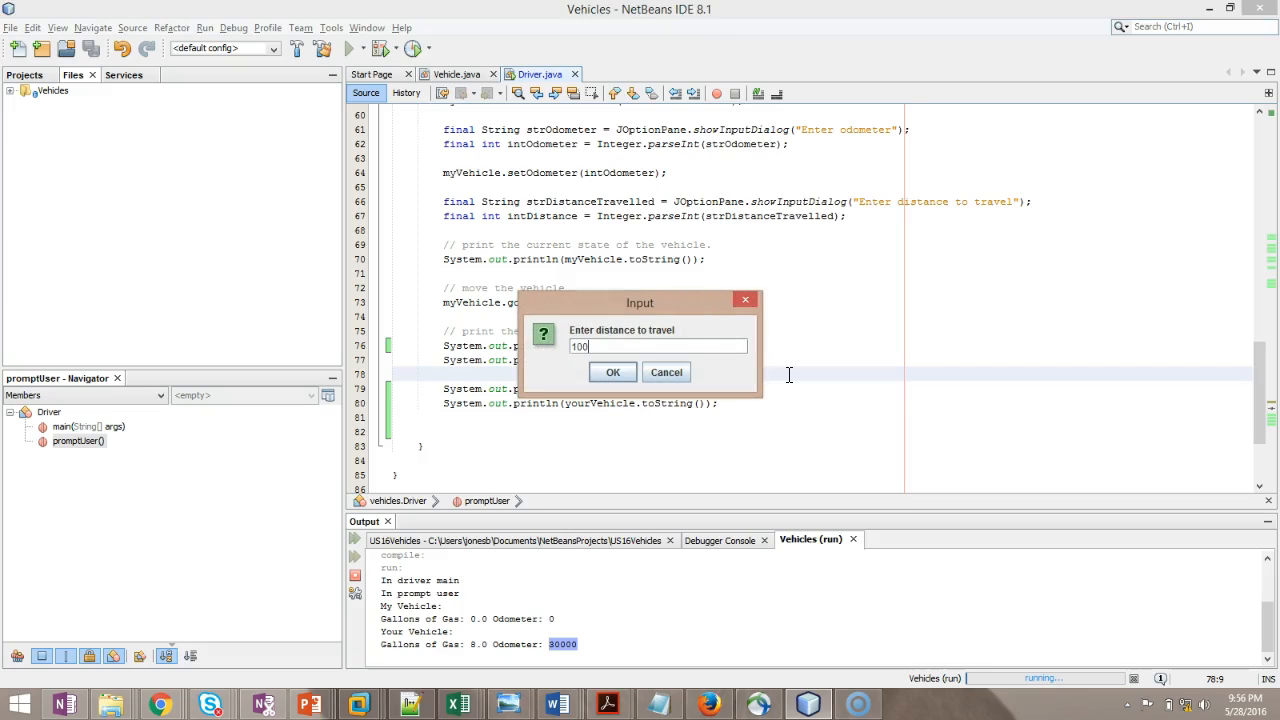
{"action": "left_click", "coordinate": [612, 372]}
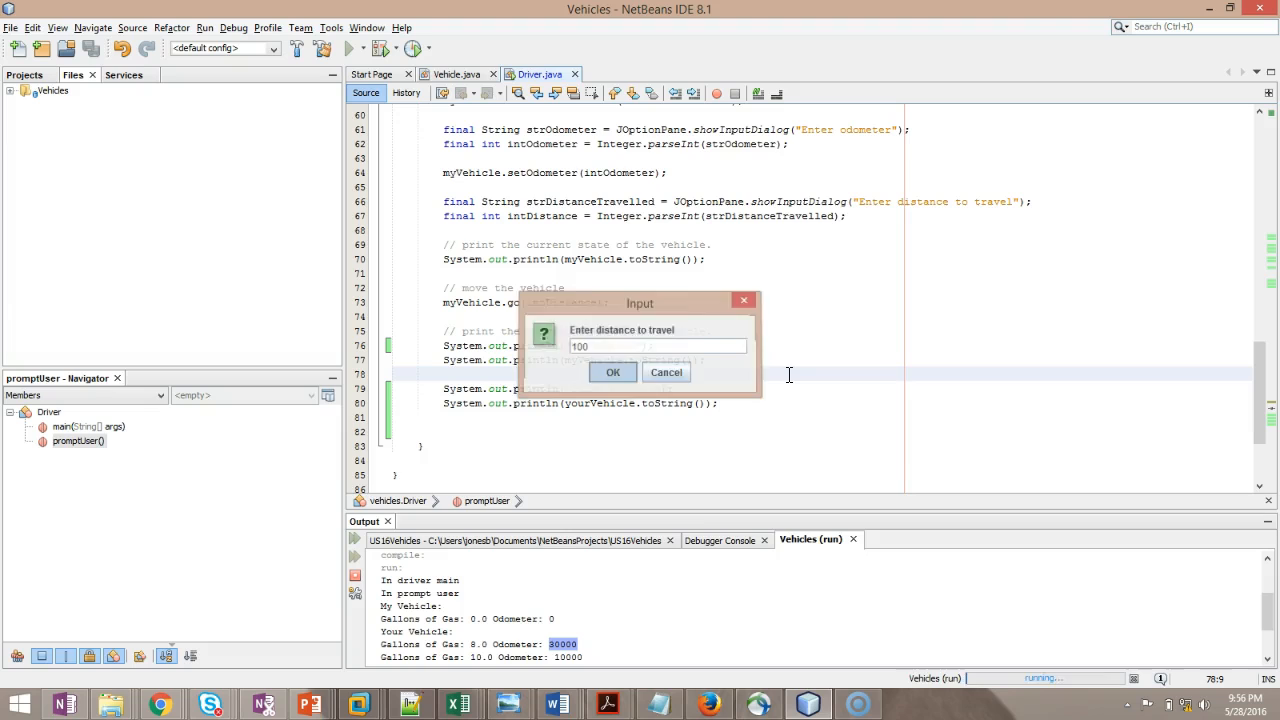
{"action": "left_click", "coordinate": [612, 372]}
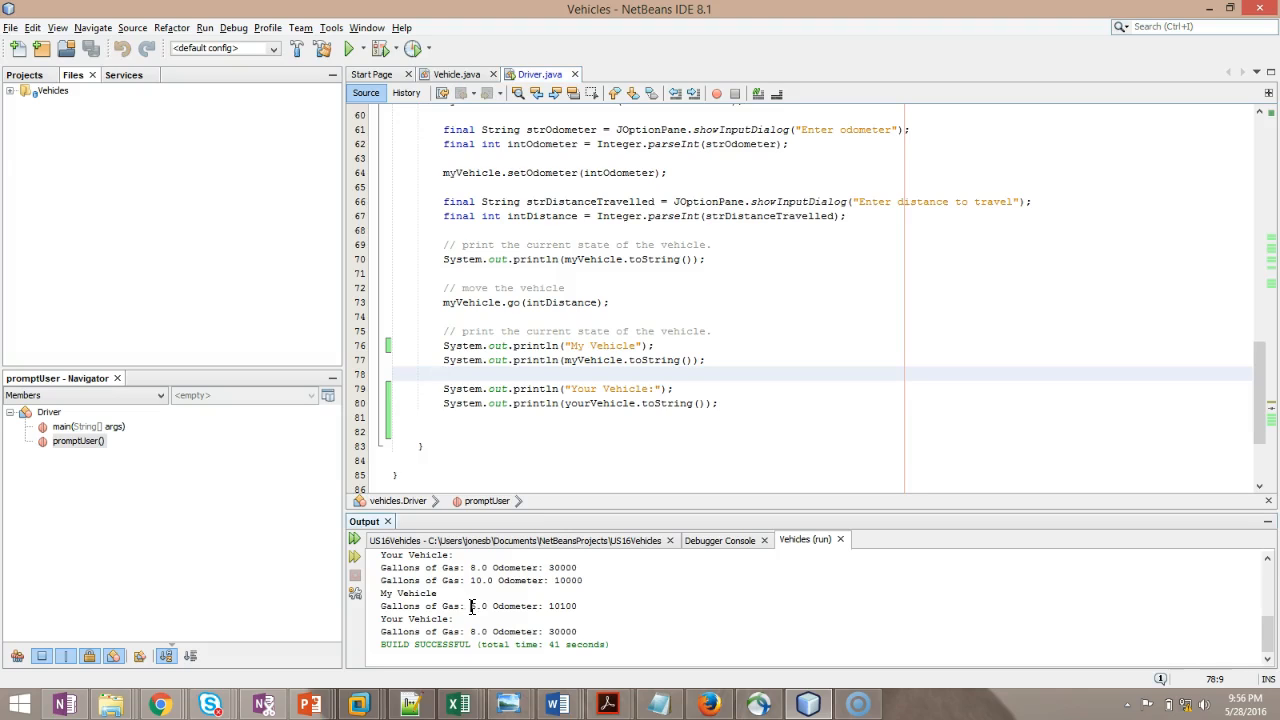
Step: Mark a gallons of gas value in the output to compare myVehicle's 6.0 with yourVehicle's 8.0
{"action": "double_click", "coordinate": [470, 604]}
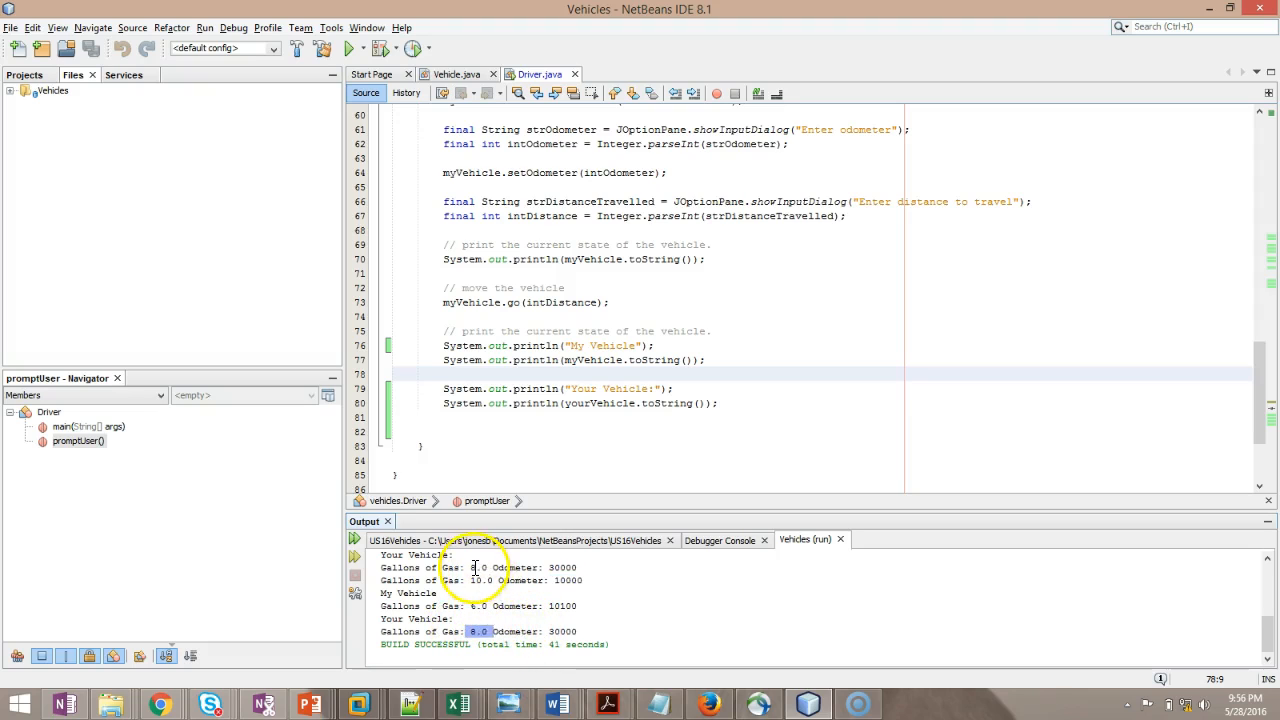
{"action": "mouse_move", "coordinate": [552, 632]}
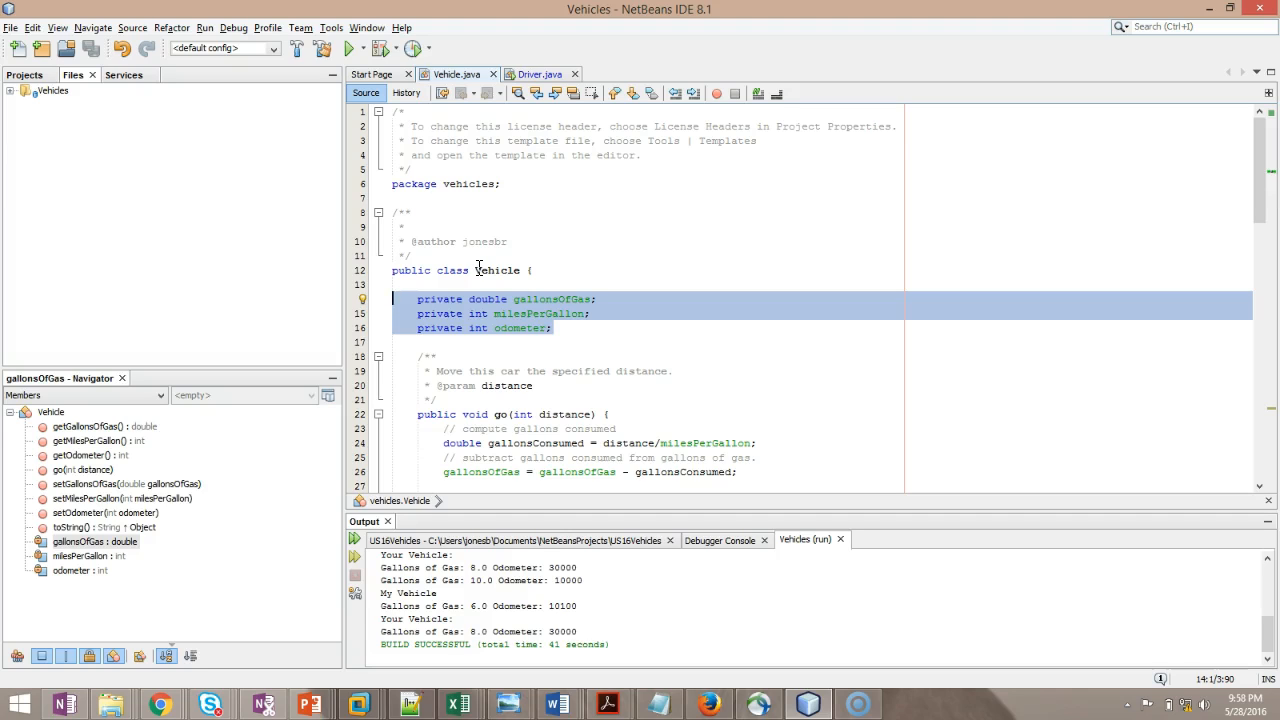
{"action": "mouse_move", "coordinate": [20, 654]}
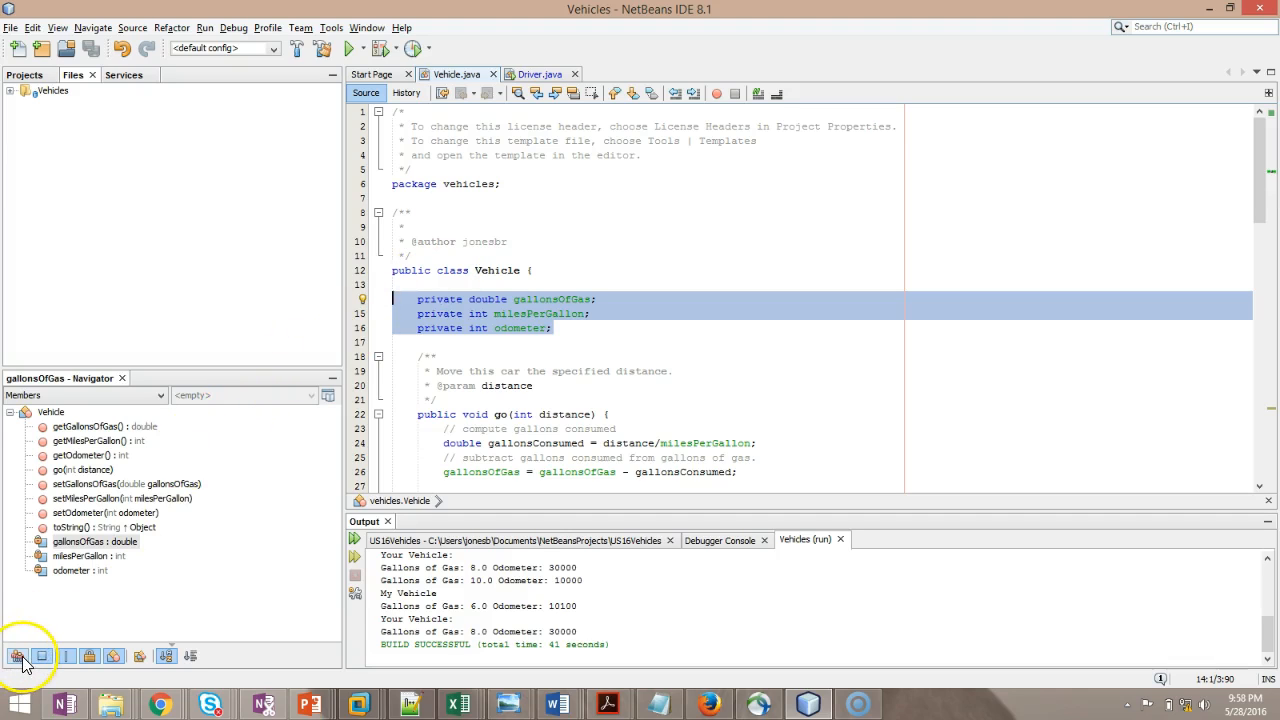